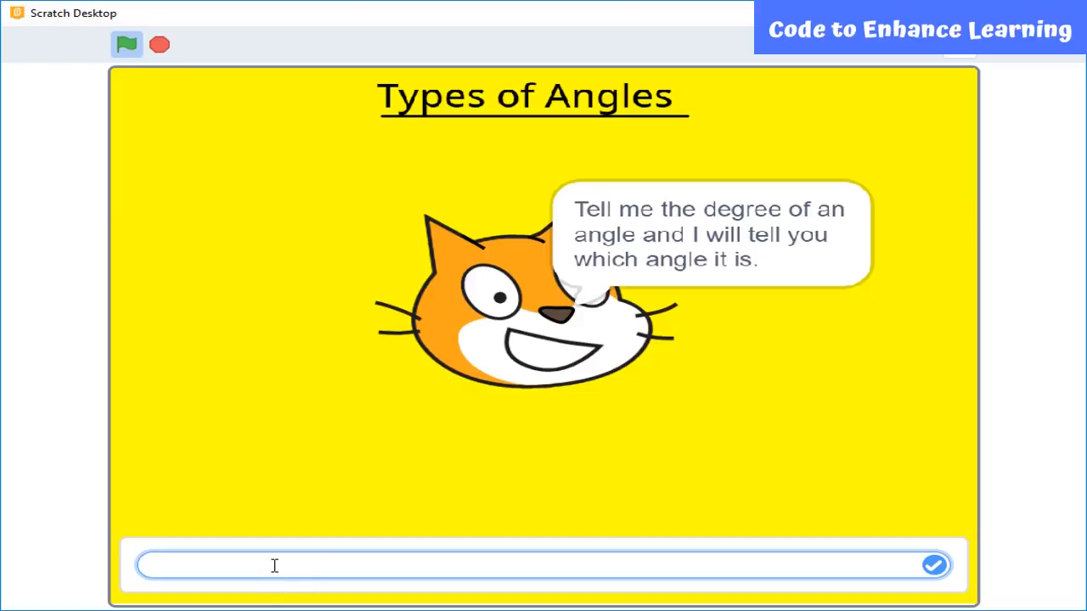
# Step: Answer 60 to get the acute backdrop, then rerun and submit an obtuse degree
pyautogui.write('60')
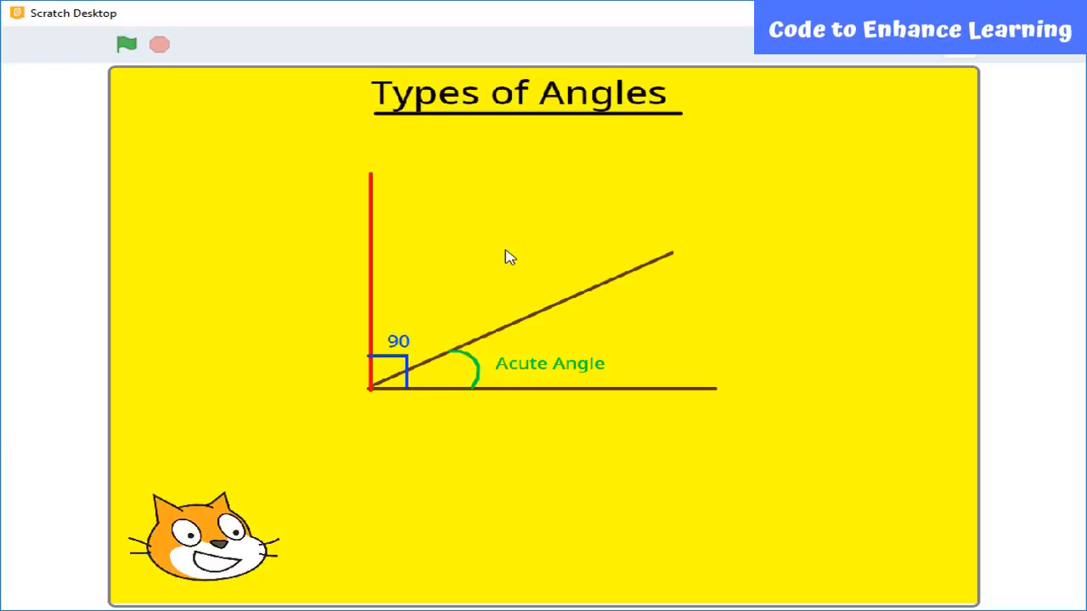
pyautogui.click(126, 45)
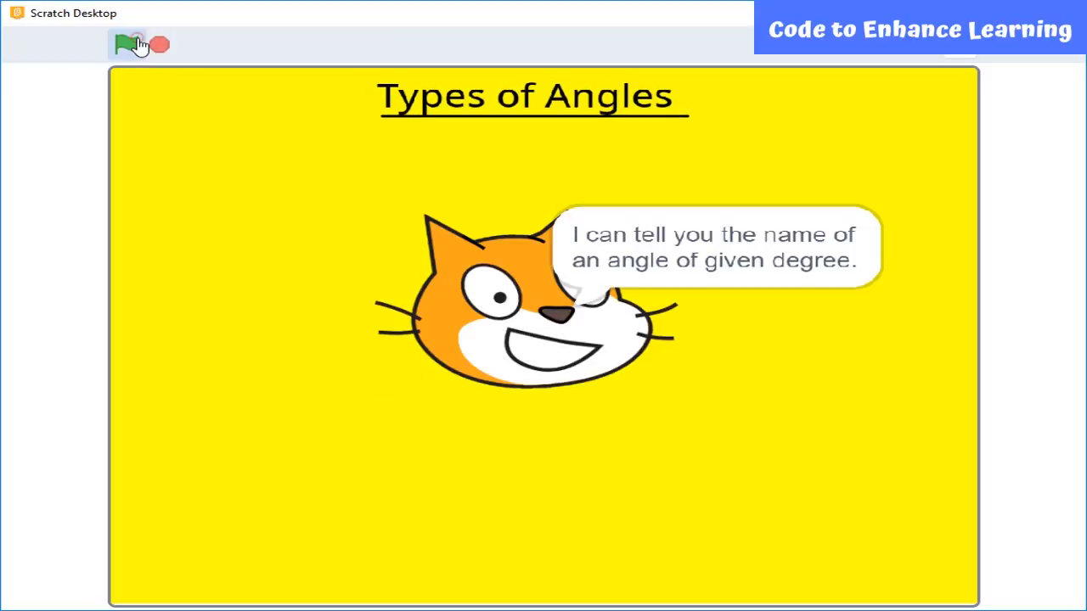
pyautogui.click(125, 44)
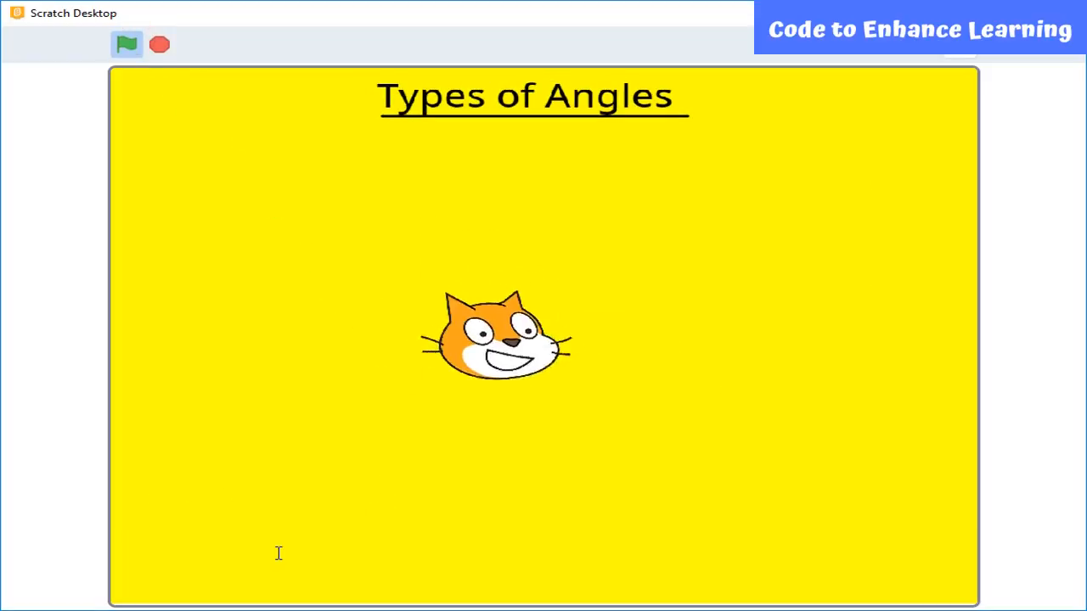
pyautogui.click(125, 43)
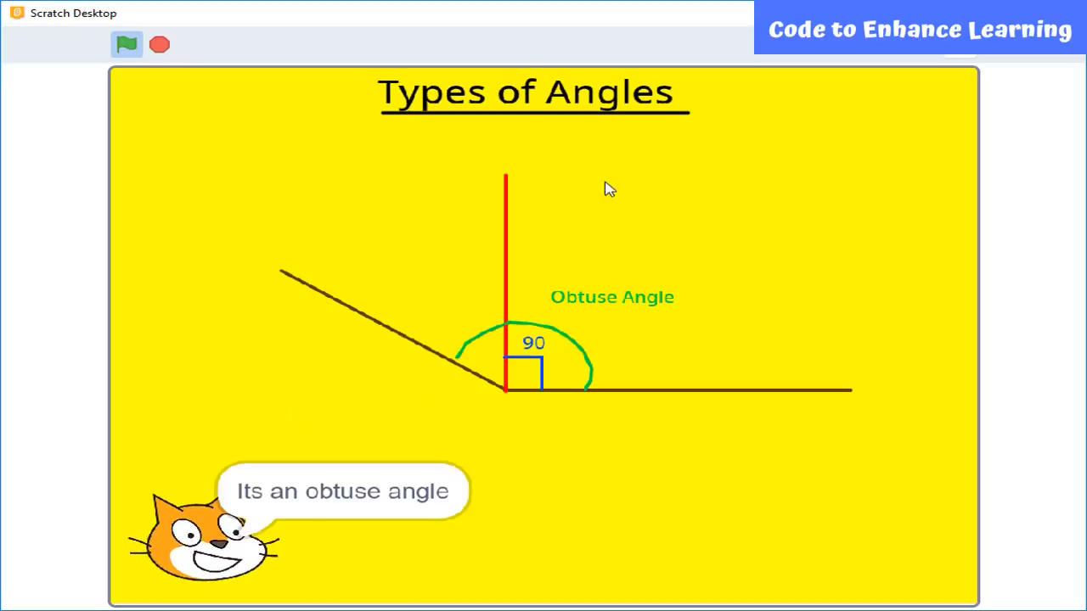
pyautogui.moveTo(425, 534)
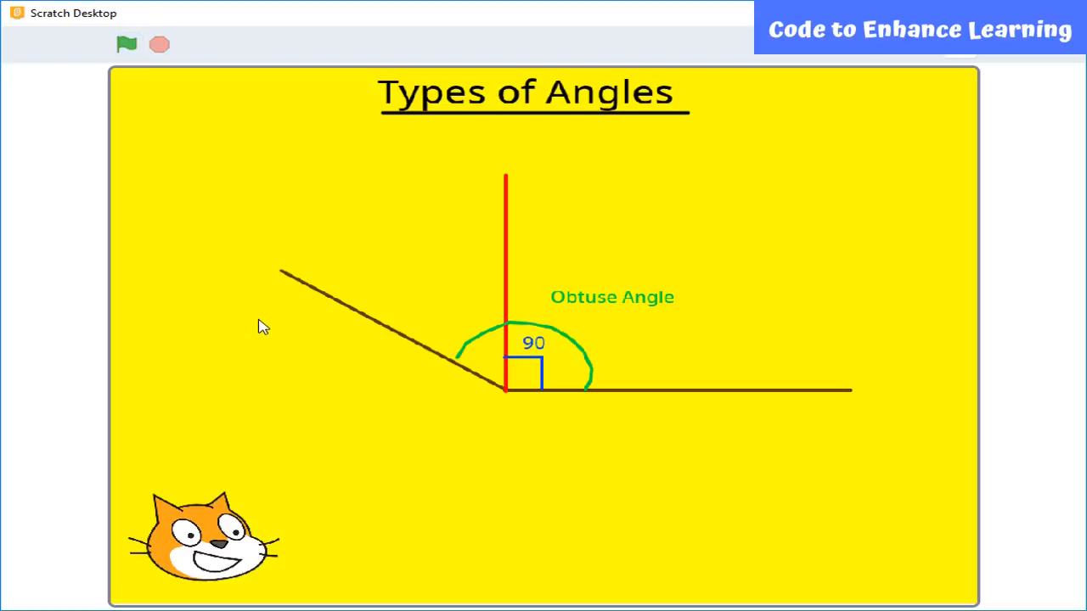
pyautogui.moveTo(260, 316)
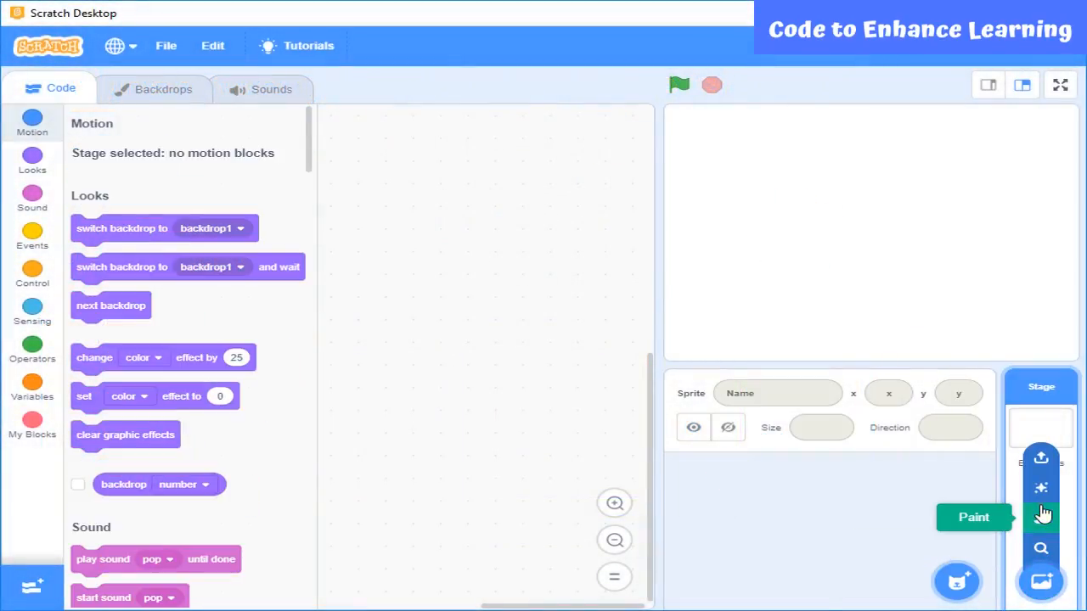
# Step: Paint a new backdrop with a yellow filled rectangle and a title text
pyautogui.click(974, 517)
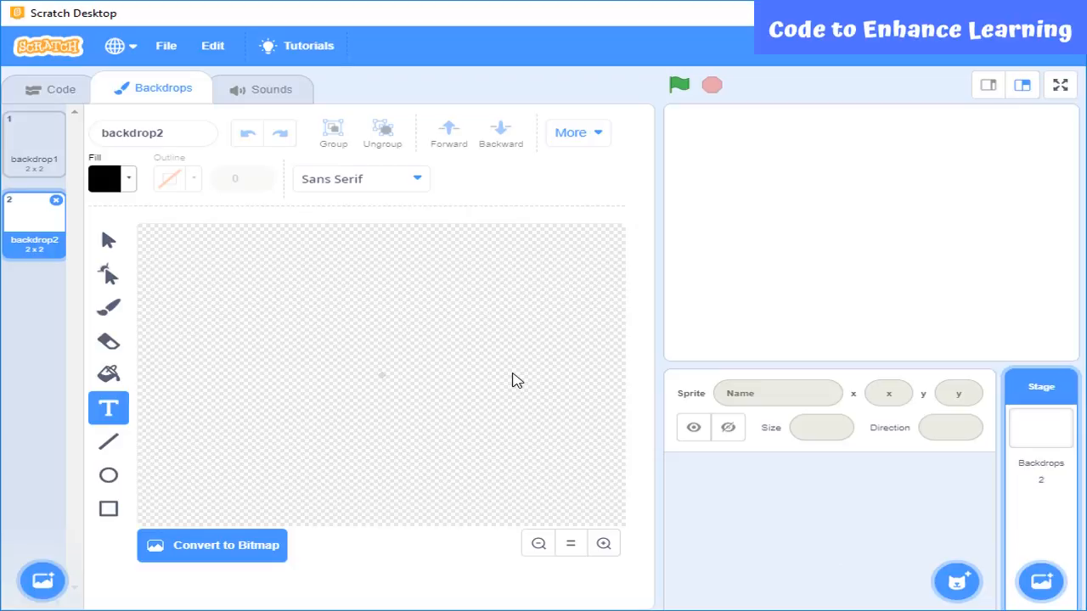
pyautogui.moveTo(140, 339)
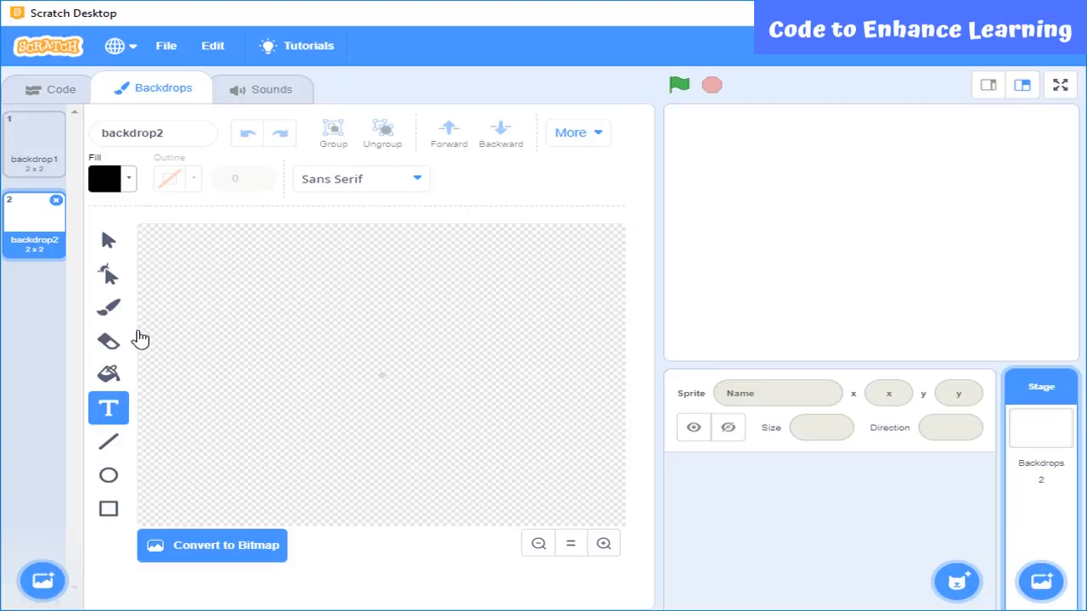
pyautogui.click(108, 509)
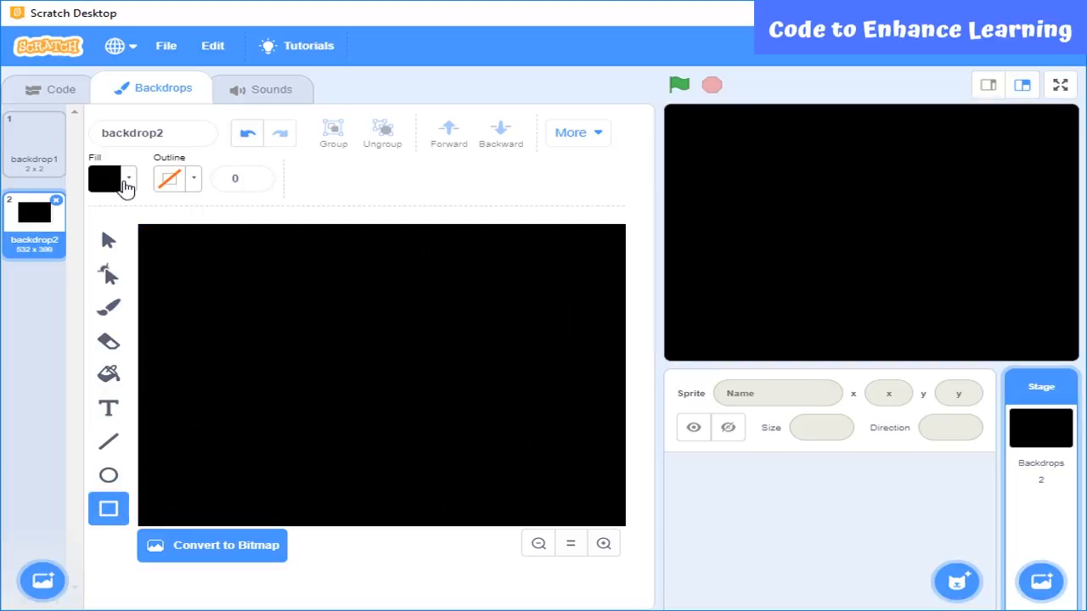
pyautogui.click(106, 178)
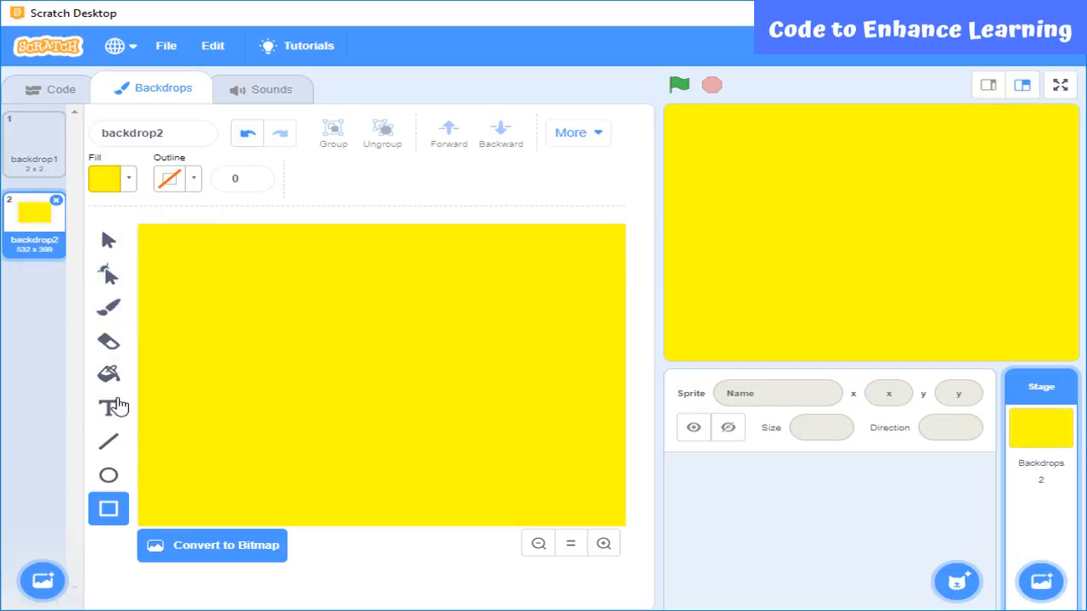
pyautogui.click(108, 406)
pyautogui.write('Types of Angles')
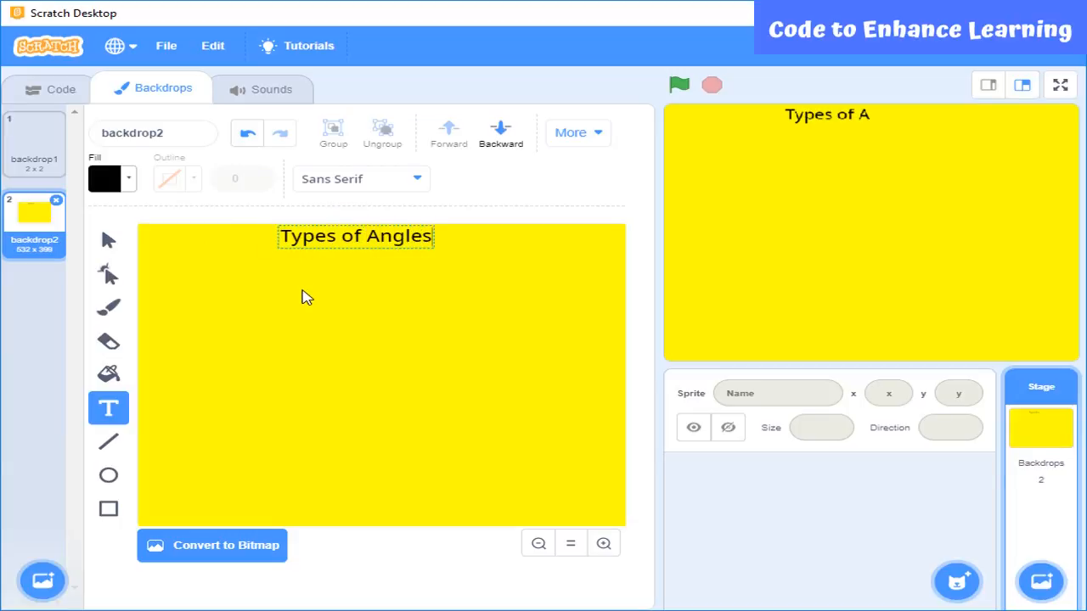
# Step: Draw the red angle arms, 90 label, green arc and 'Acute angle' label
pyautogui.click(108, 441)
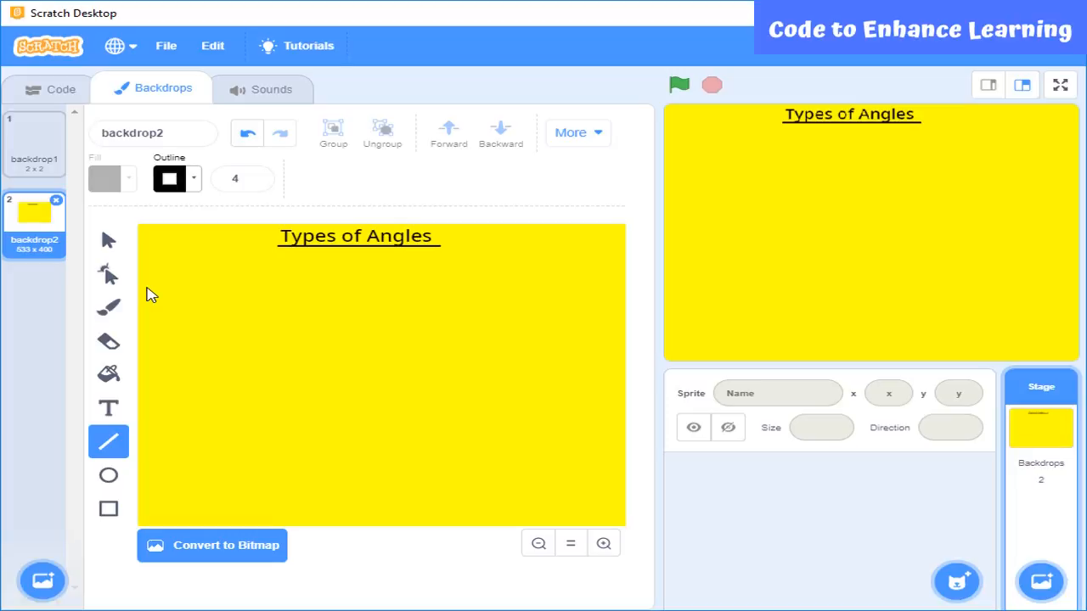
pyautogui.moveTo(176, 218)
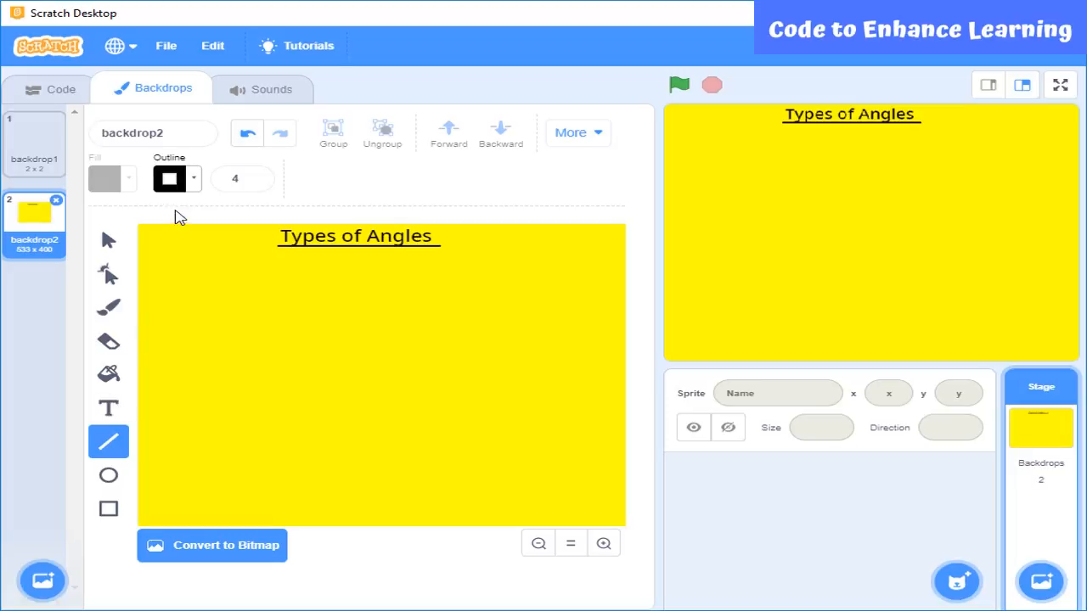
pyautogui.moveTo(246, 293); pyautogui.dragTo(246, 412)
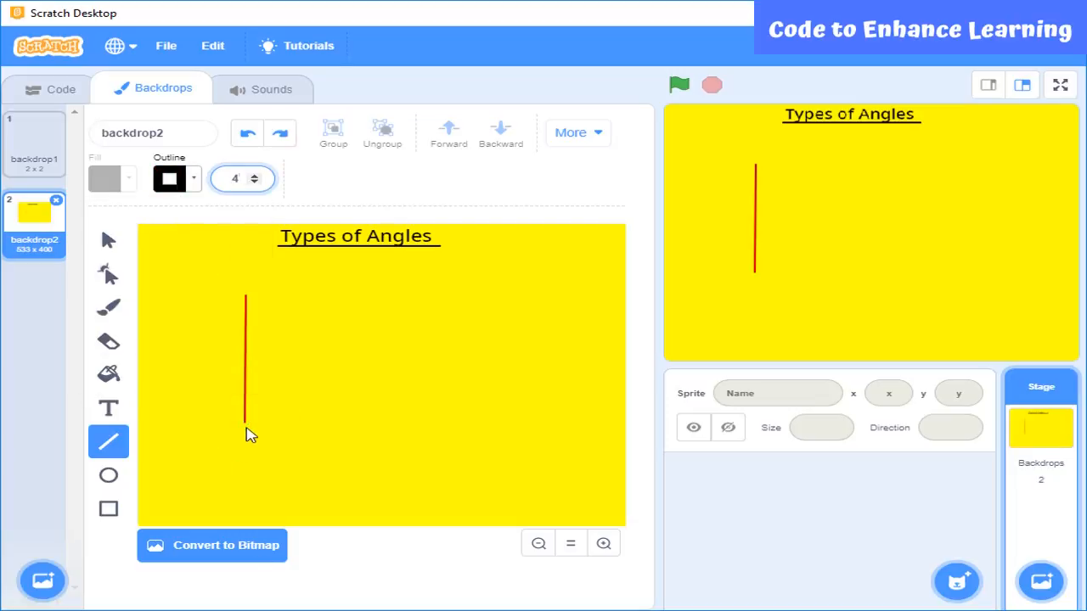
pyautogui.click(170, 178)
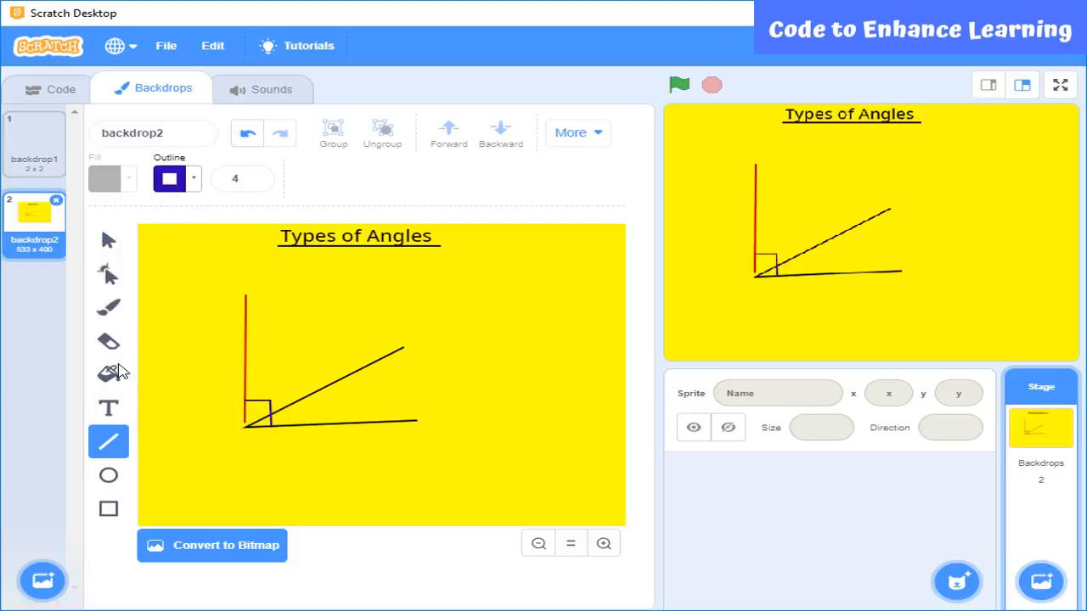
pyautogui.click(108, 408)
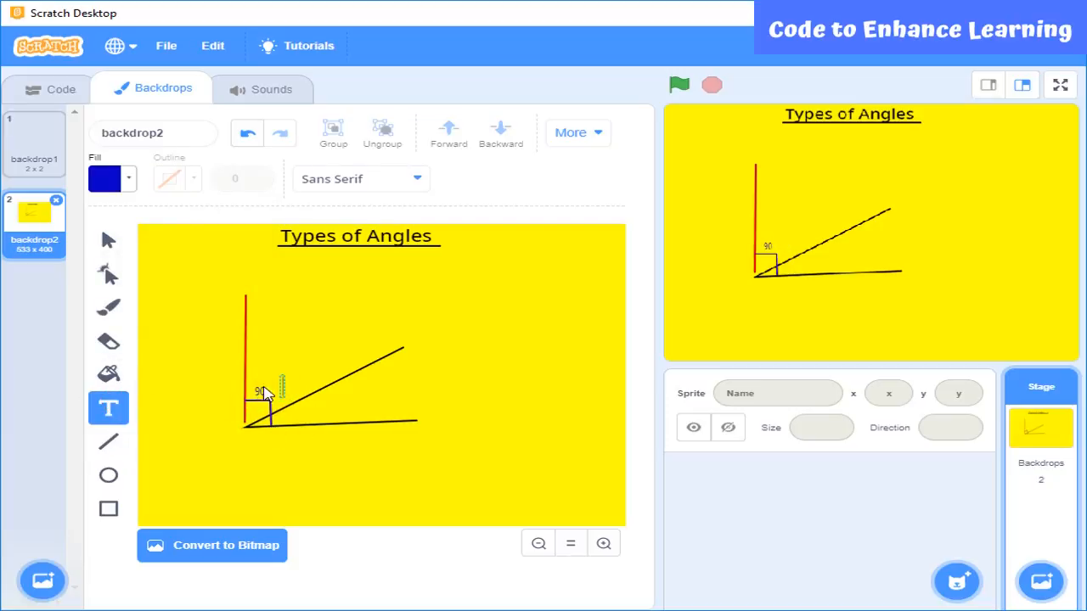
pyautogui.click(107, 273)
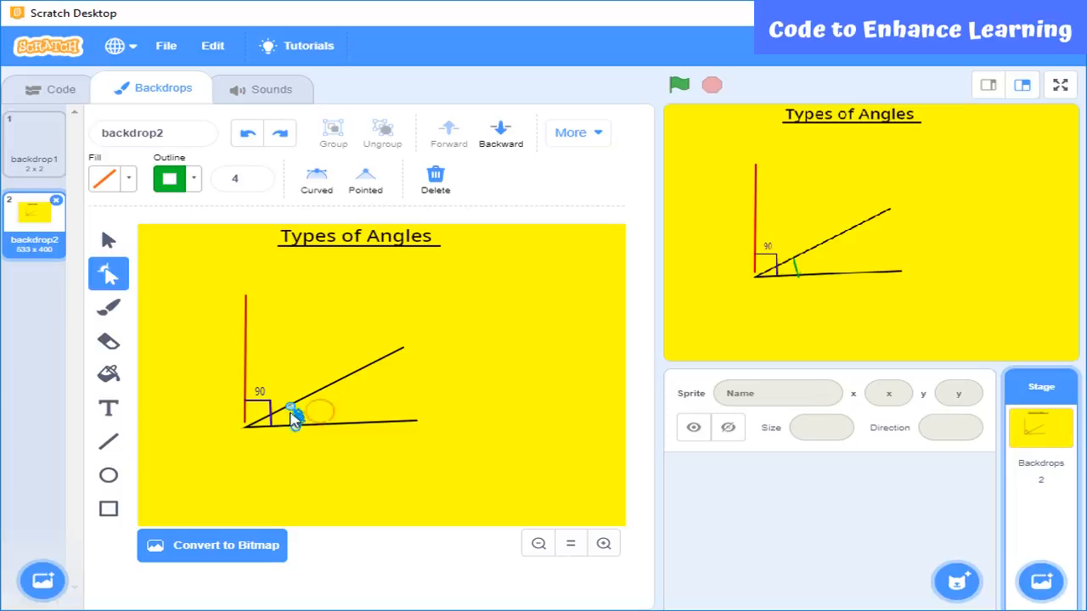
pyautogui.click(108, 408)
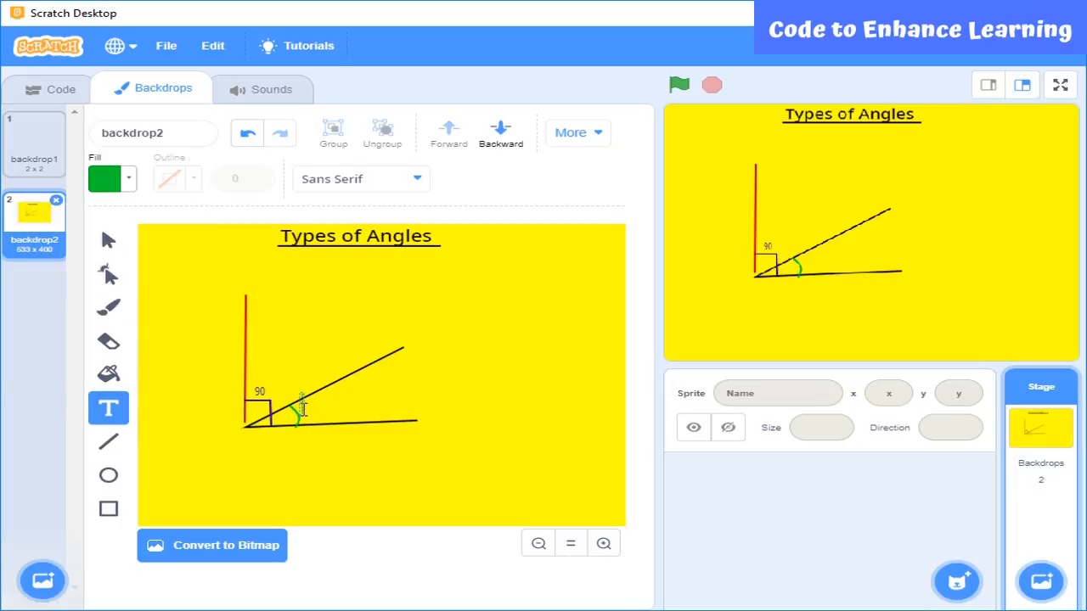
pyautogui.write('Acute angle')
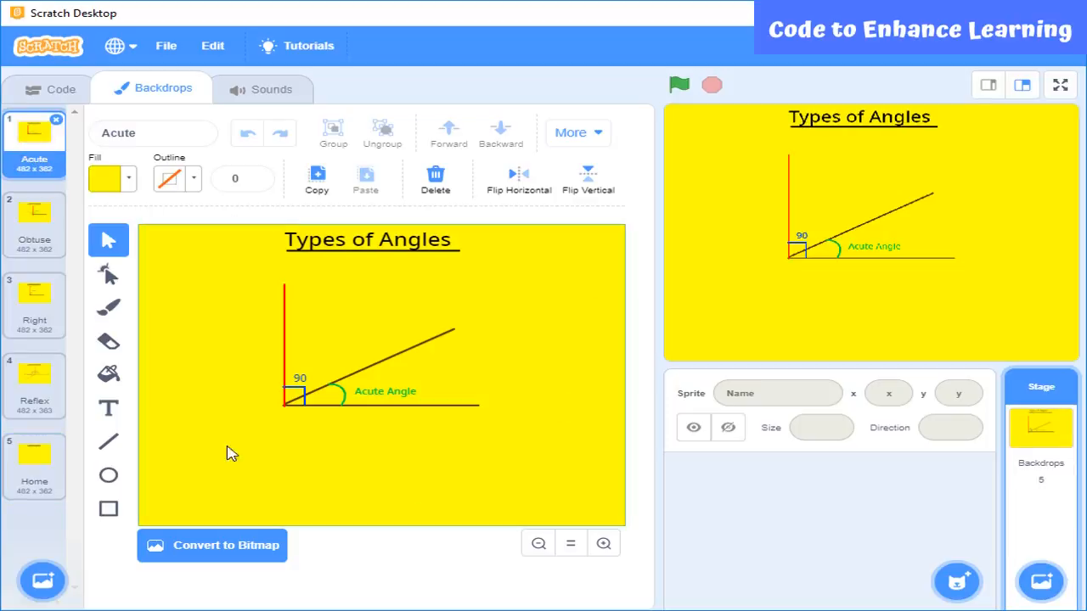
# Step: View the Right and Home backdrops, then return to the stage's code
pyautogui.click(34, 306)
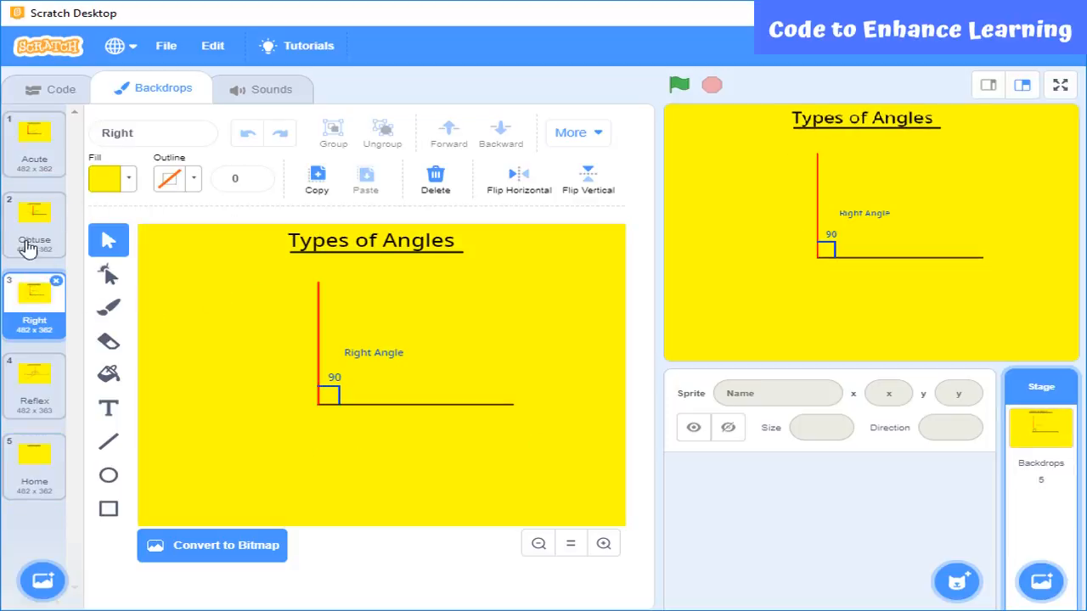
pyautogui.click(34, 222)
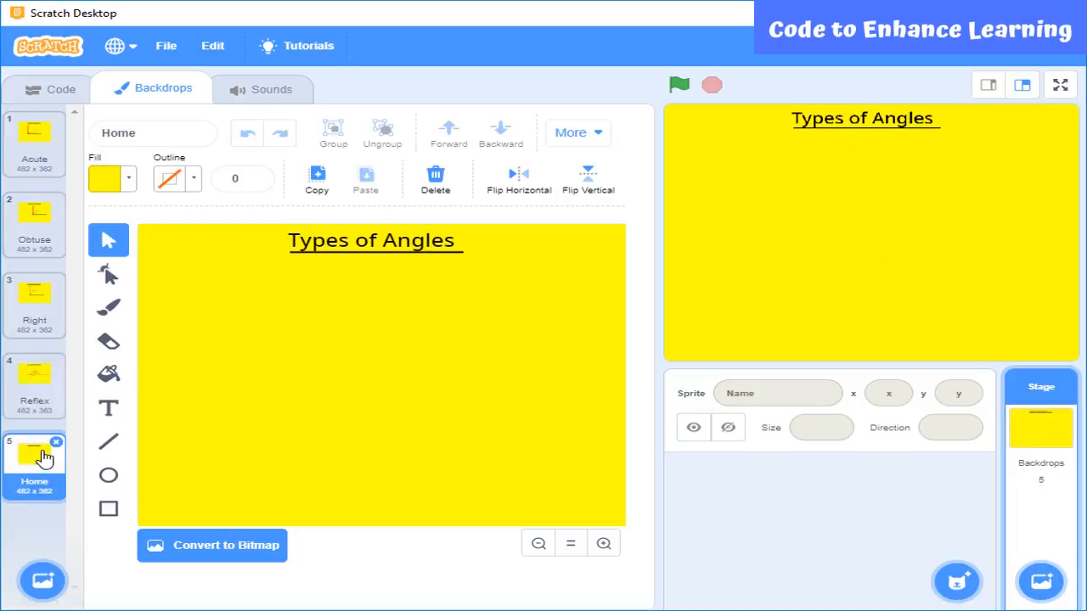
pyautogui.click(48, 88)
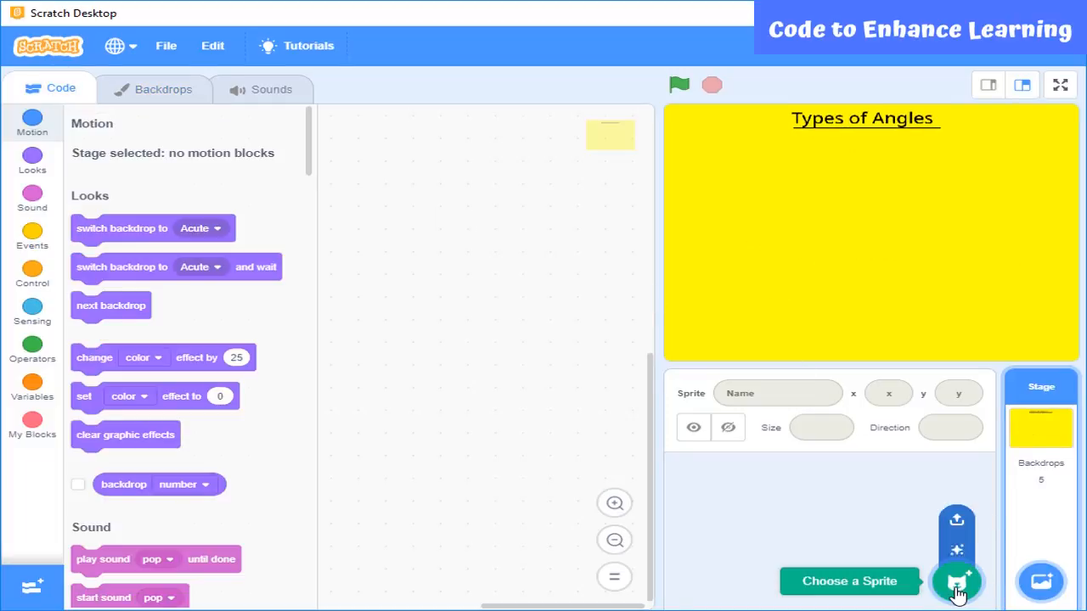
# Step: Add the Cat sprite and delete its legs and arm from the costume
pyautogui.click(957, 582)
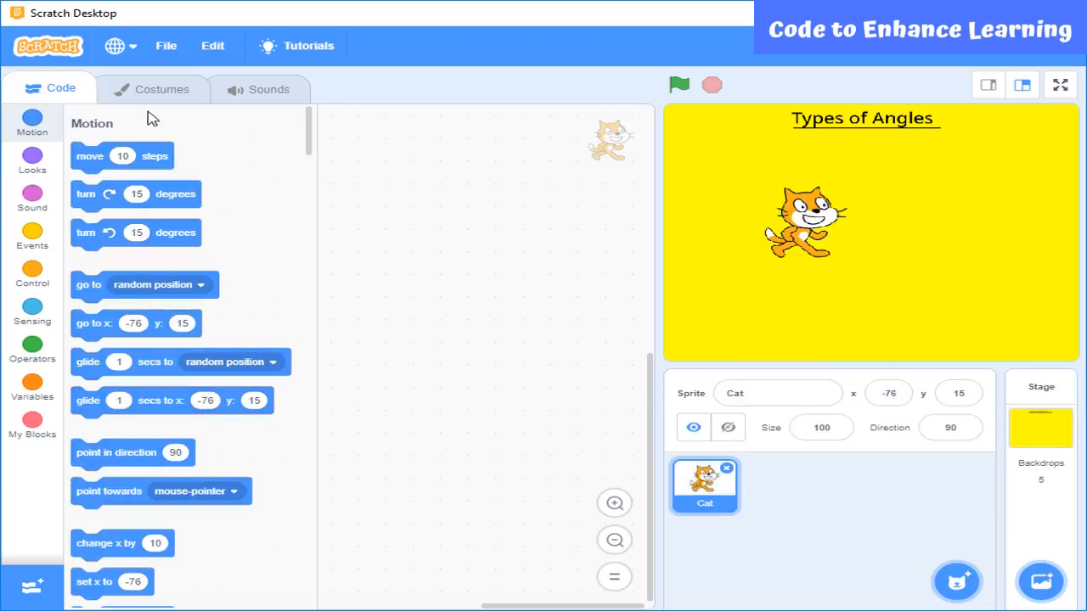
pyautogui.click(162, 89)
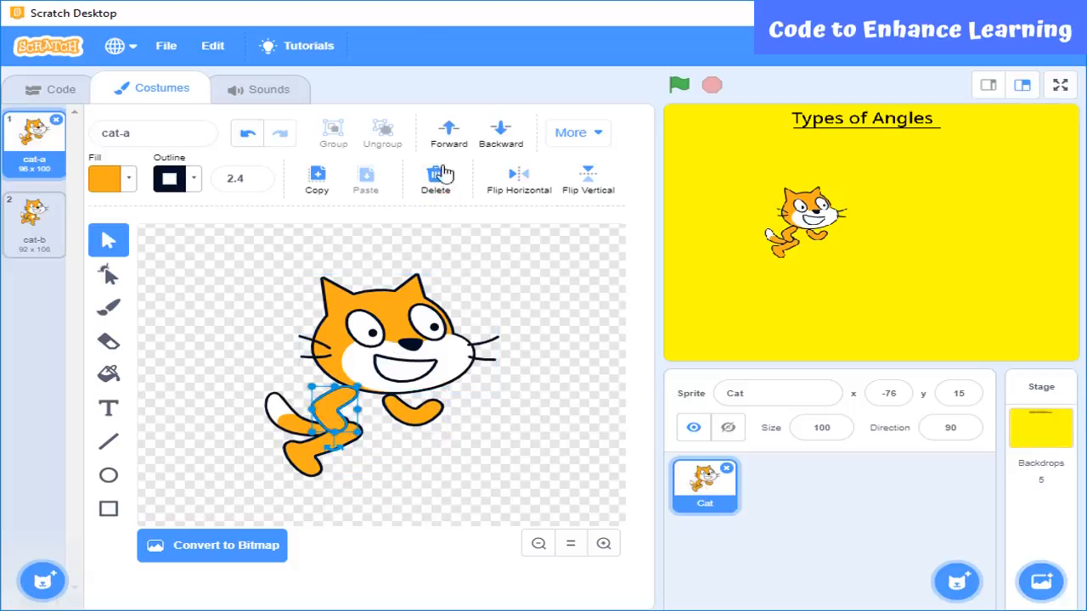
pyautogui.click(437, 178)
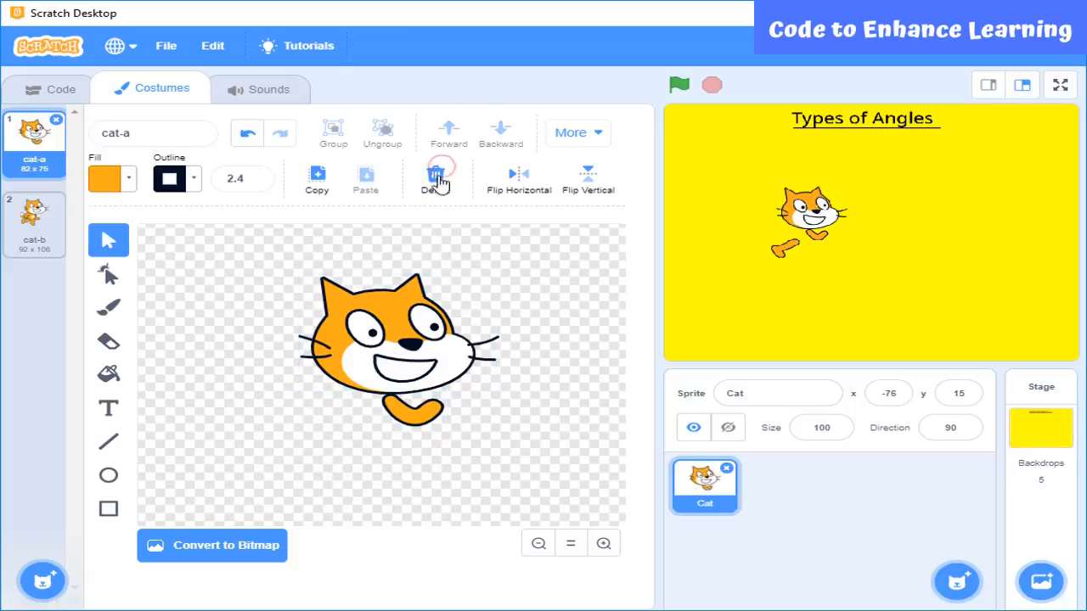
pyautogui.click(49, 88)
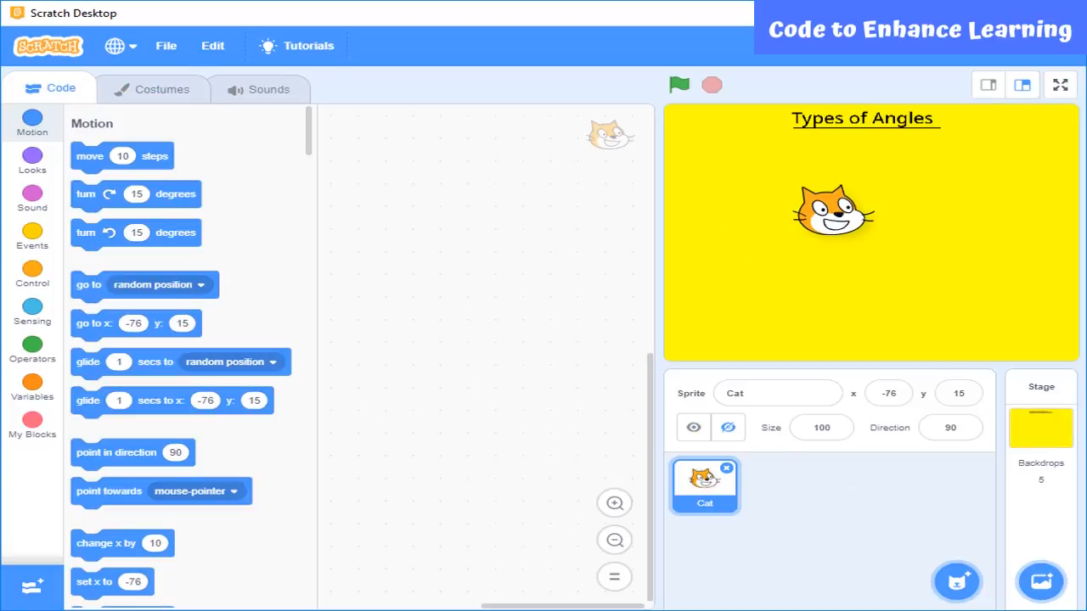
# Step: Place a 'when green flag clicked' hat block and add Sensing's ask-and-wait question
pyautogui.click(679, 84)
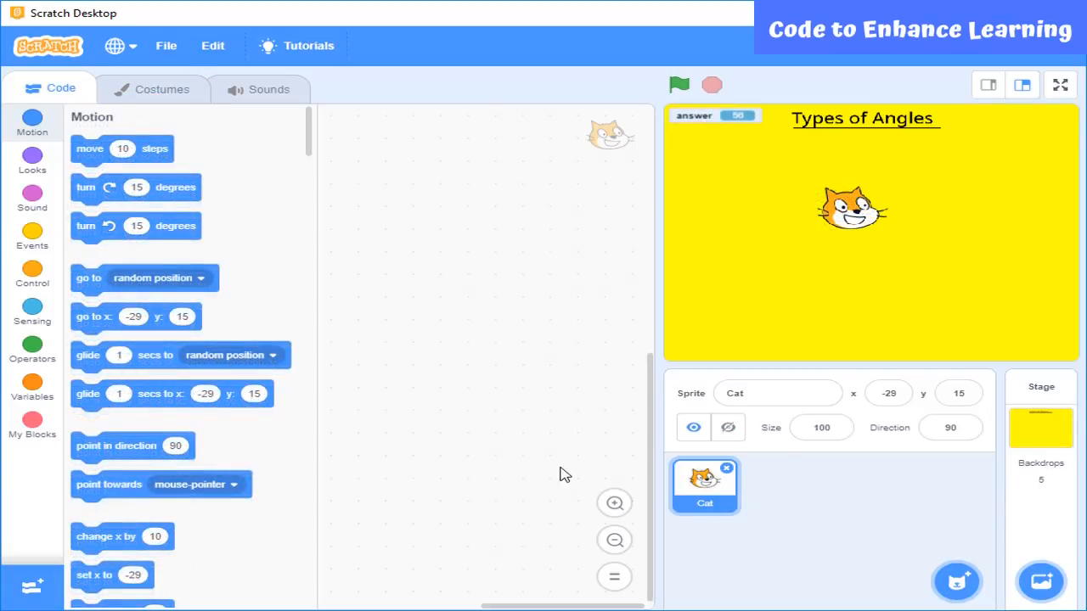
pyautogui.moveTo(33, 237)
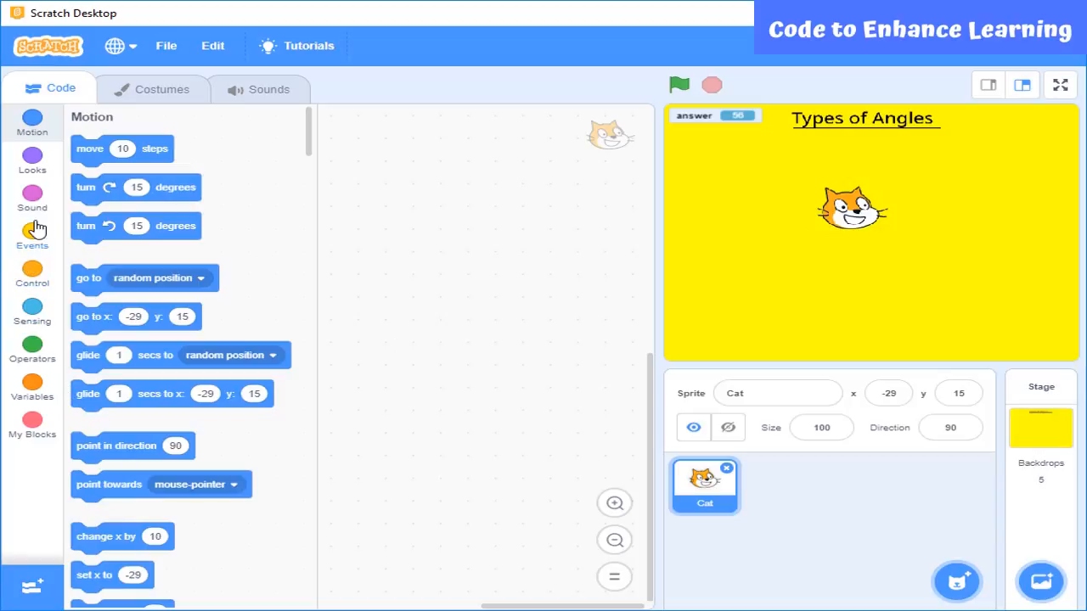
pyautogui.click(32, 234)
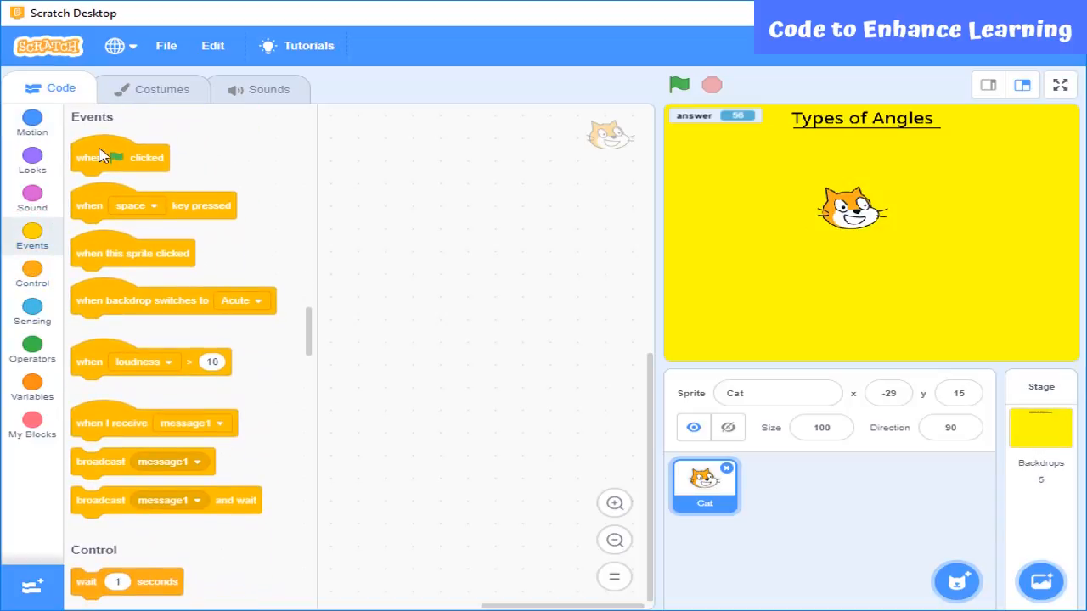
pyautogui.moveTo(119, 157); pyautogui.dragTo(437, 146)
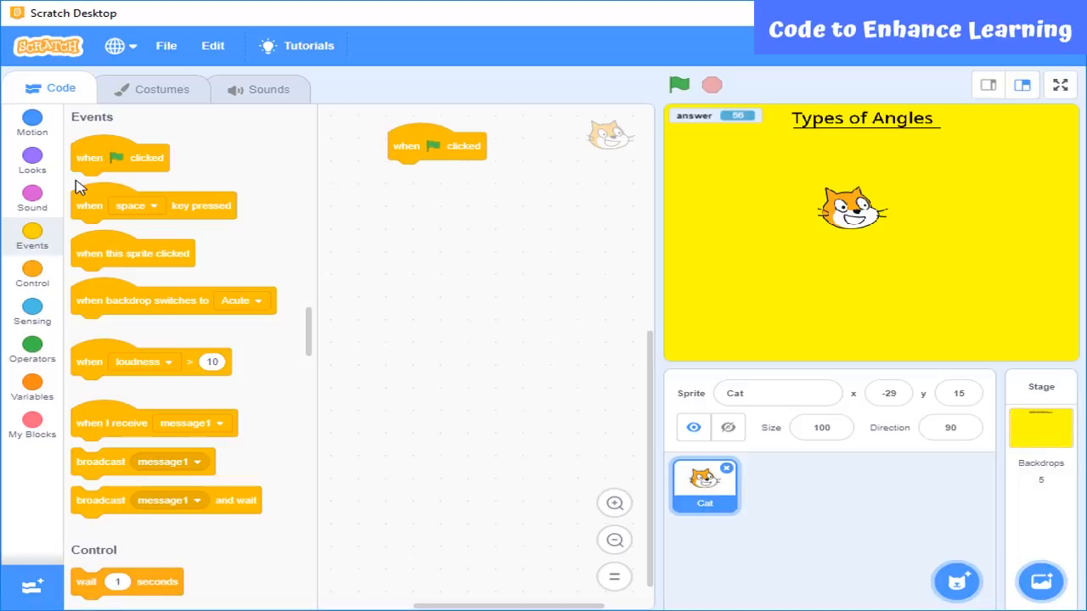
pyautogui.click(32, 306)
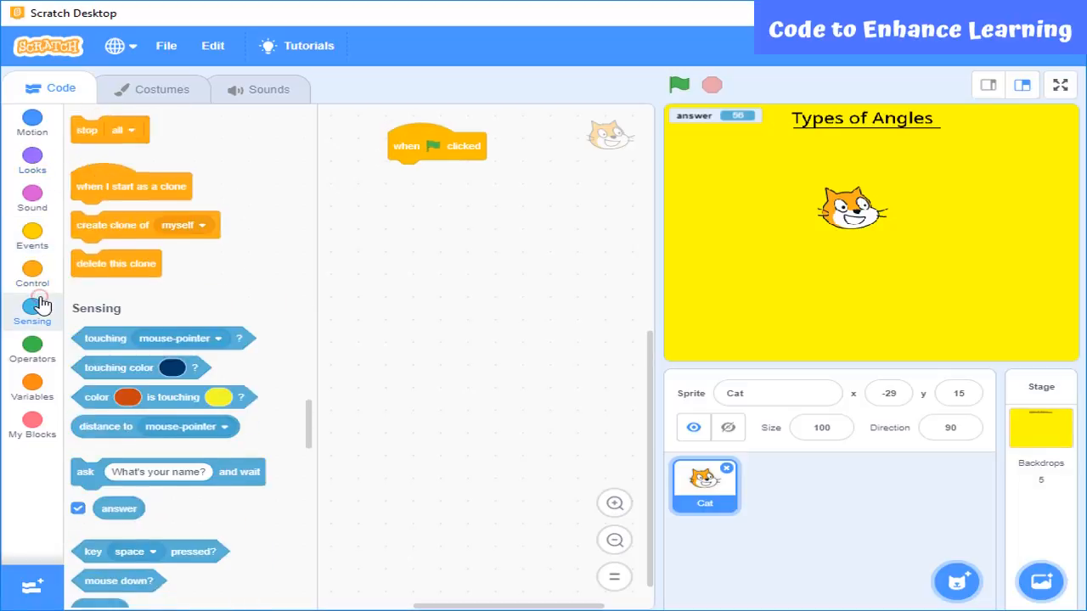
pyautogui.scroll(-3)
pyautogui.write('TEll me the degree of an angle and I will tell you which angl')
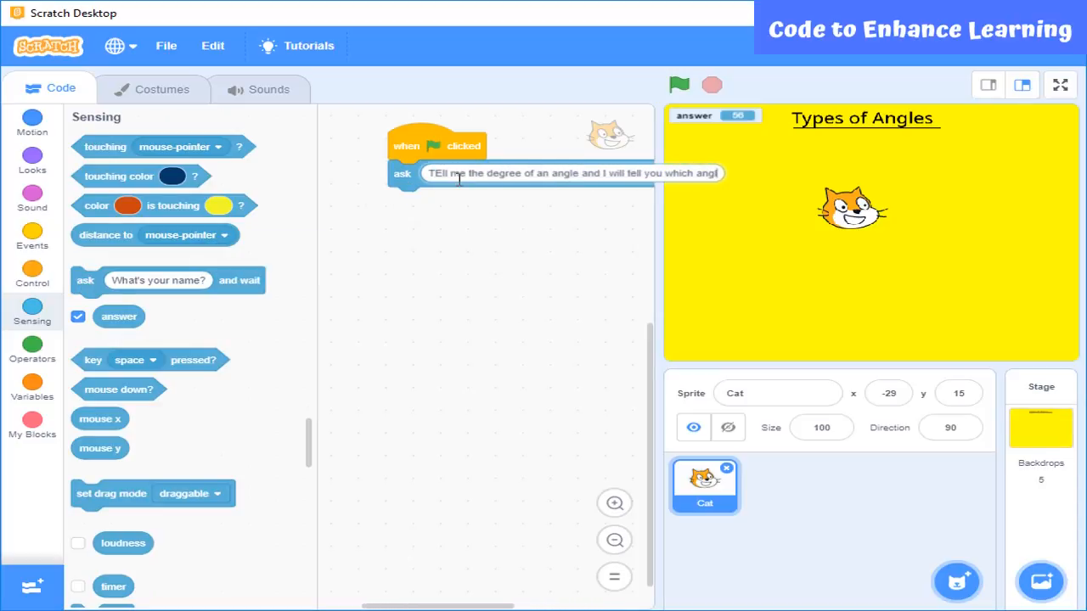
pyautogui.moveTo(435, 146); pyautogui.dragTo(381, 160)
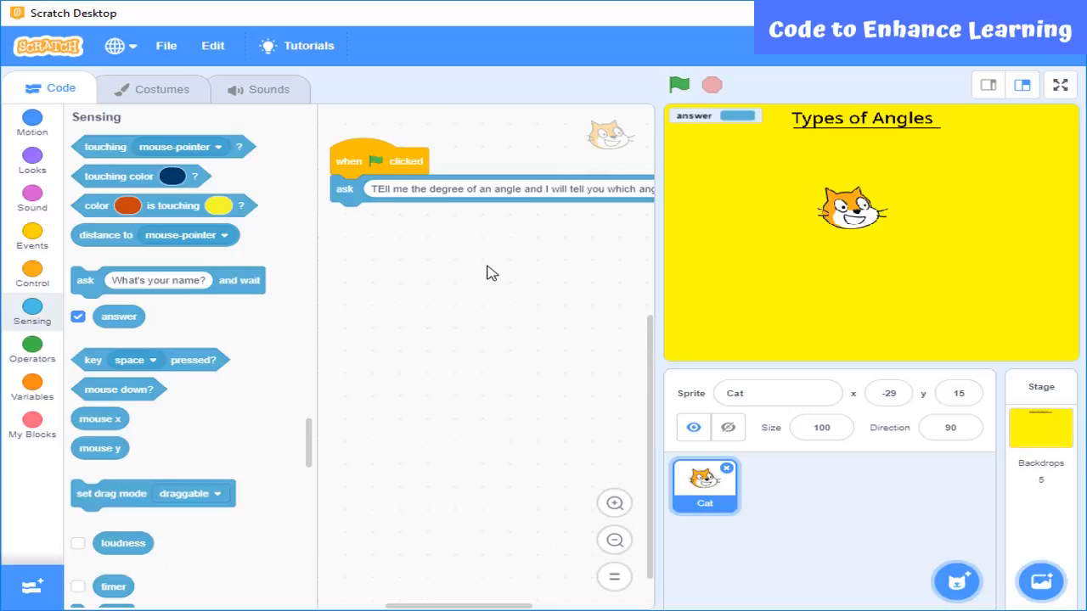
pyautogui.moveTo(127, 281)
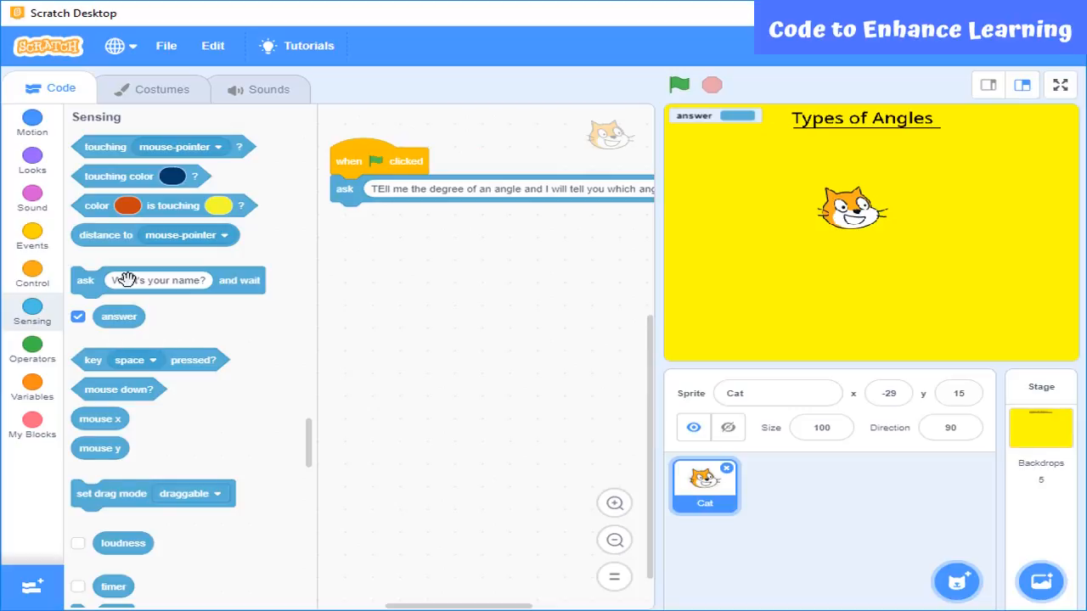
pyautogui.moveTo(310, 300)
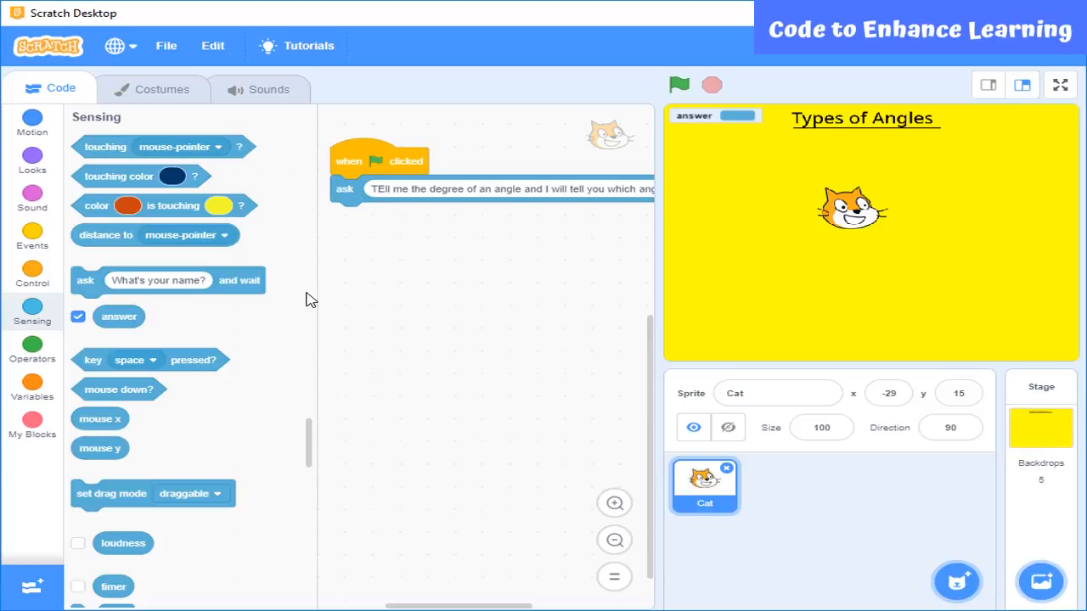
pyautogui.moveTo(542, 225)
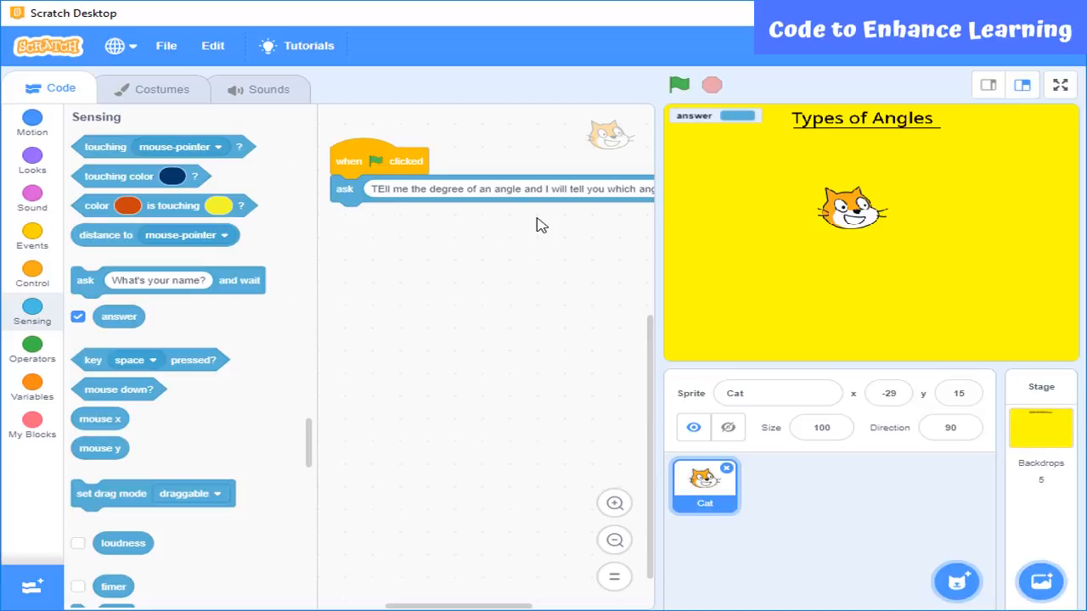
# Step: Run the project, answer 56, and bring up the Control blocks
pyautogui.click(678, 84)
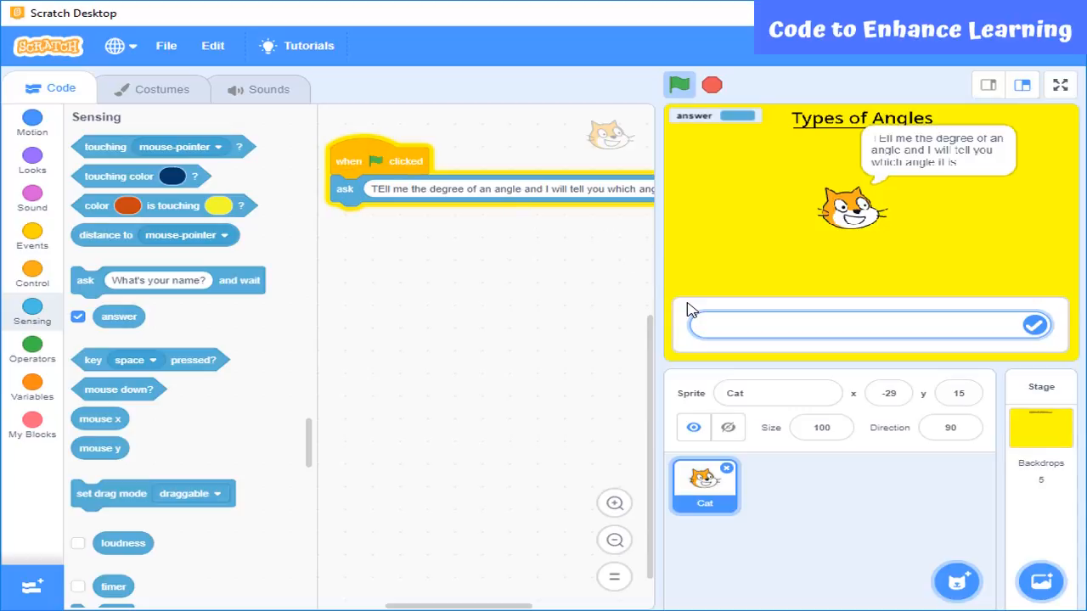
pyautogui.click(849, 325)
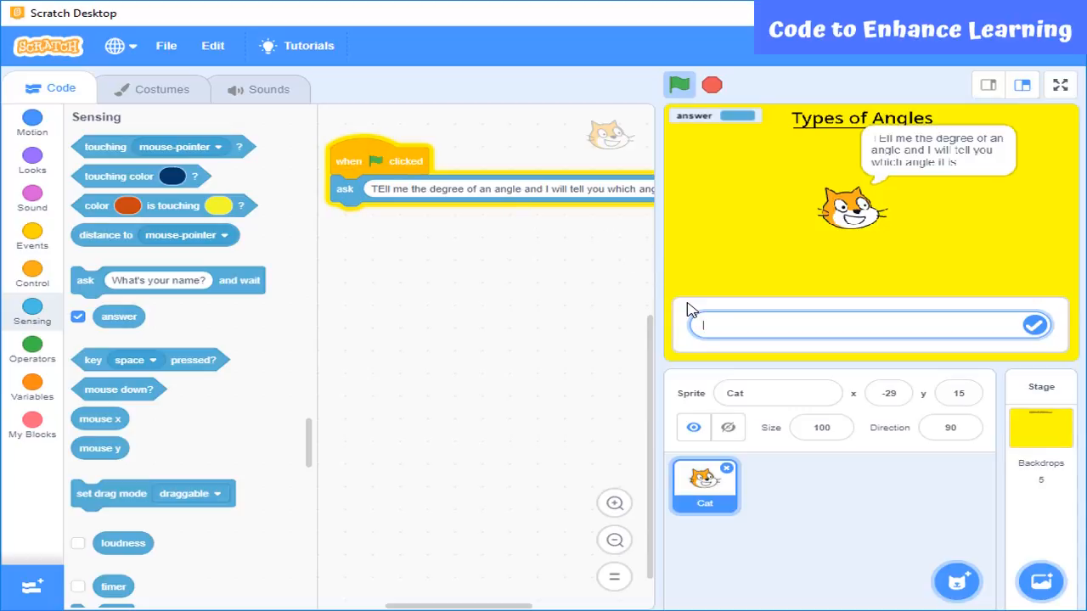
pyautogui.write('56')
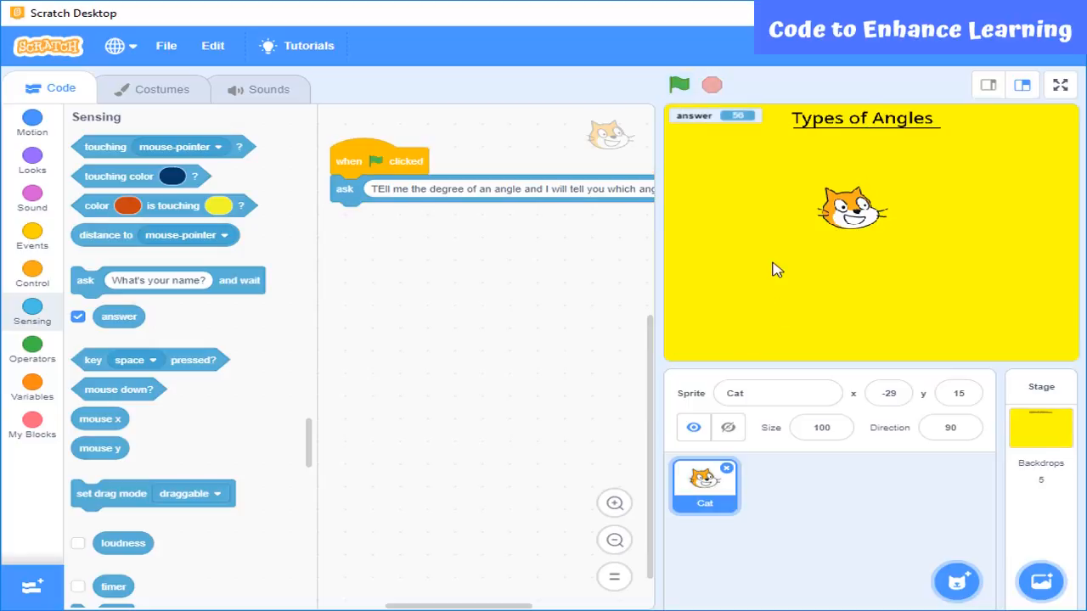
pyautogui.moveTo(728, 143)
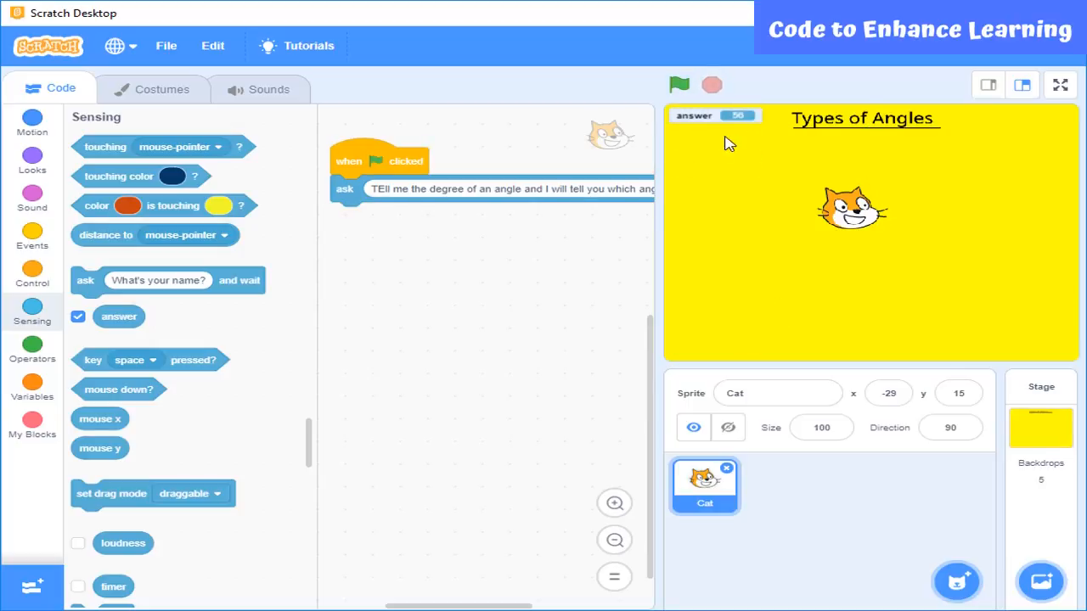
pyautogui.moveTo(548, 326)
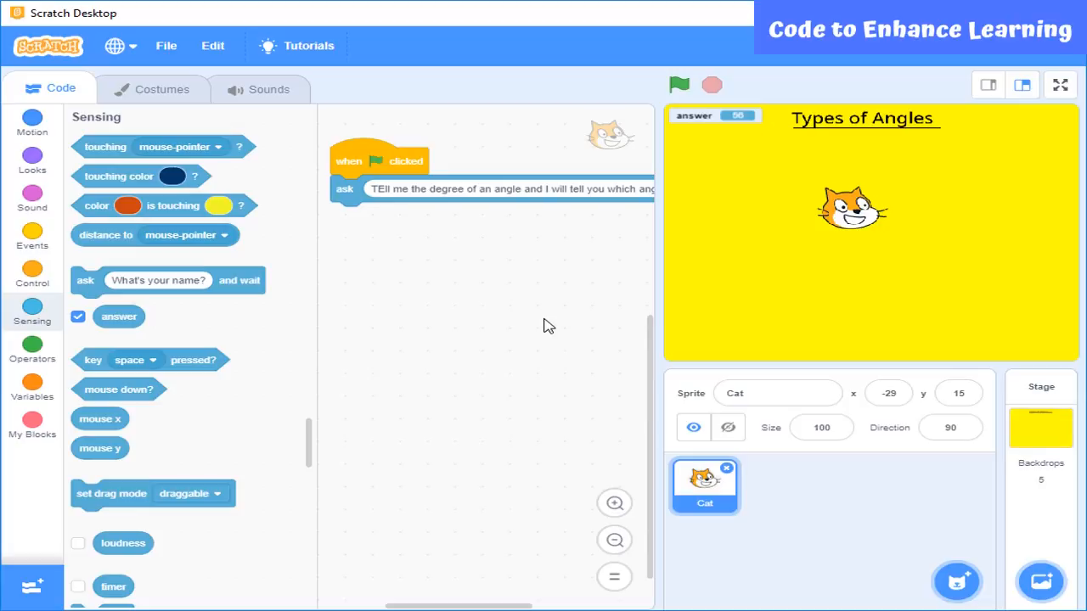
pyautogui.moveTo(432, 297)
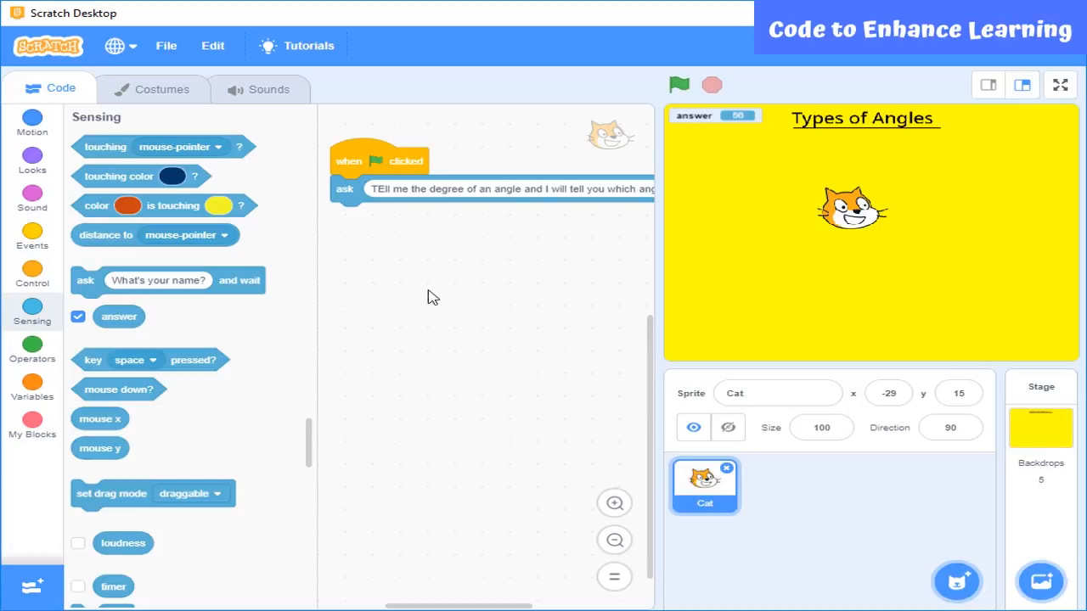
pyautogui.click(32, 272)
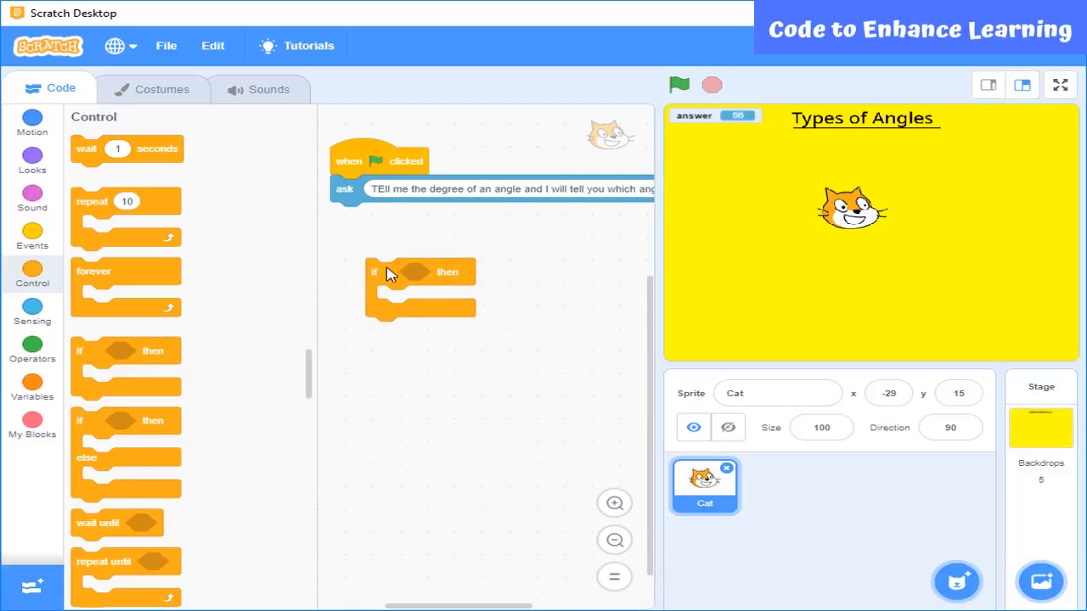
pyautogui.moveTo(167, 239)
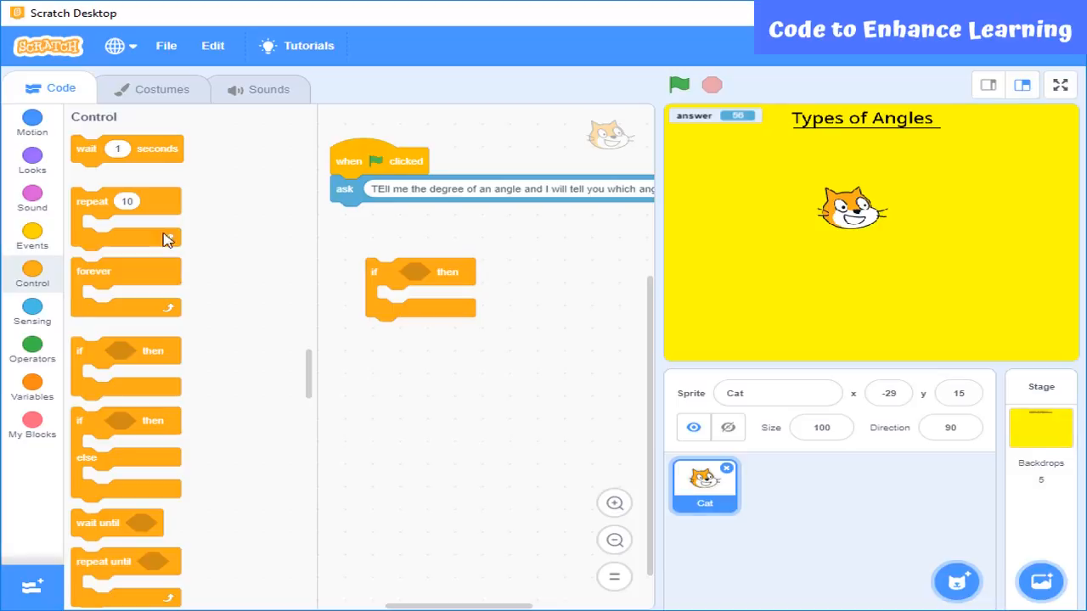
# Step: Pull out greater-than and less-than comparison blocks into the script area
pyautogui.click(31, 348)
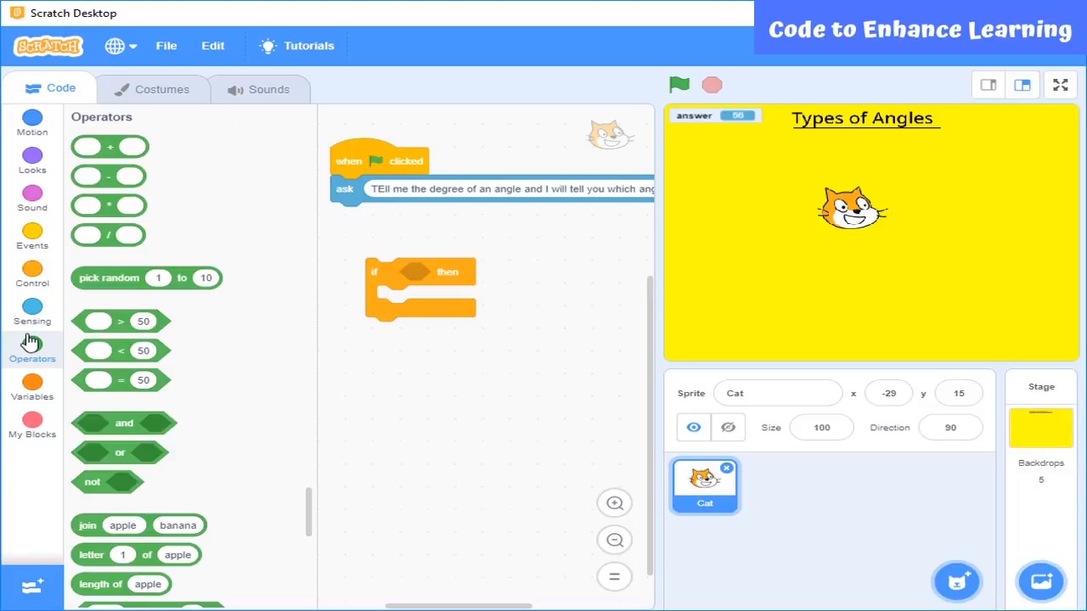
pyautogui.moveTo(121, 321); pyautogui.dragTo(361, 379)
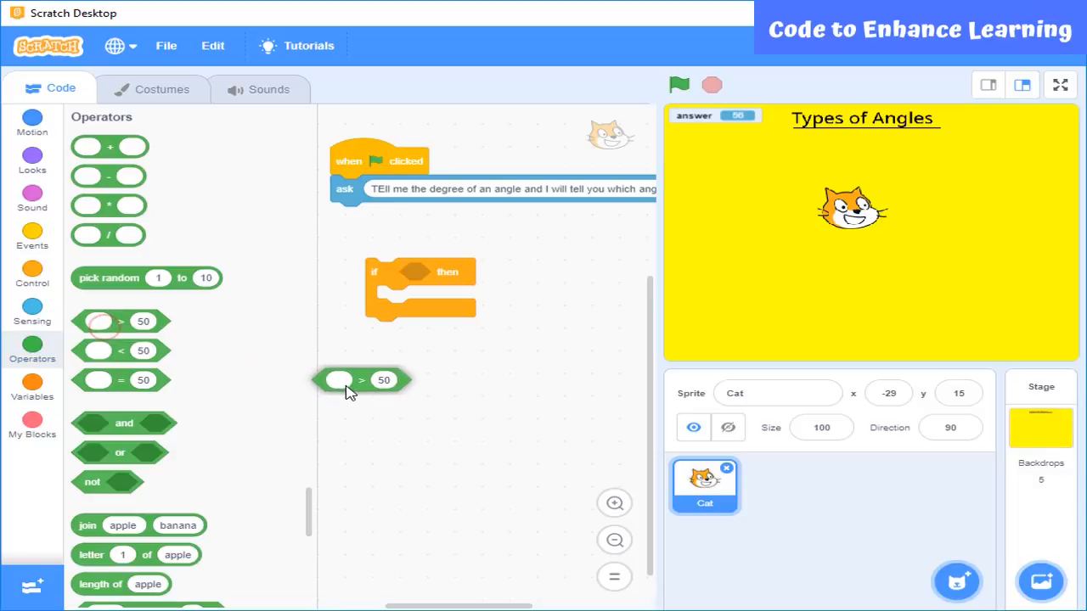
pyautogui.moveTo(339, 379); pyautogui.dragTo(360, 364)
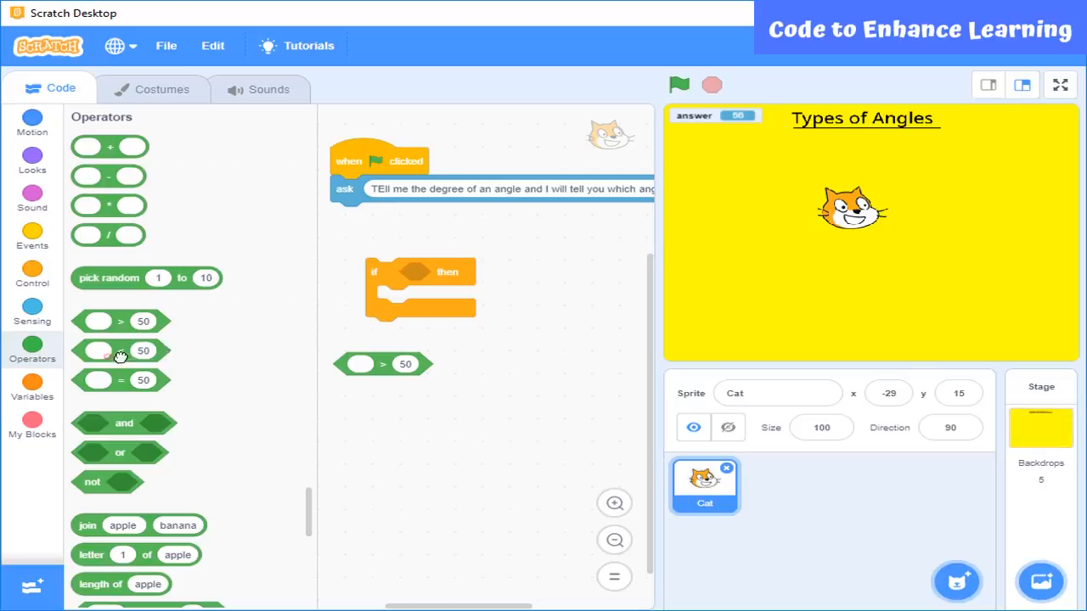
pyautogui.moveTo(121, 351); pyautogui.dragTo(504, 363)
pyautogui.write('90')
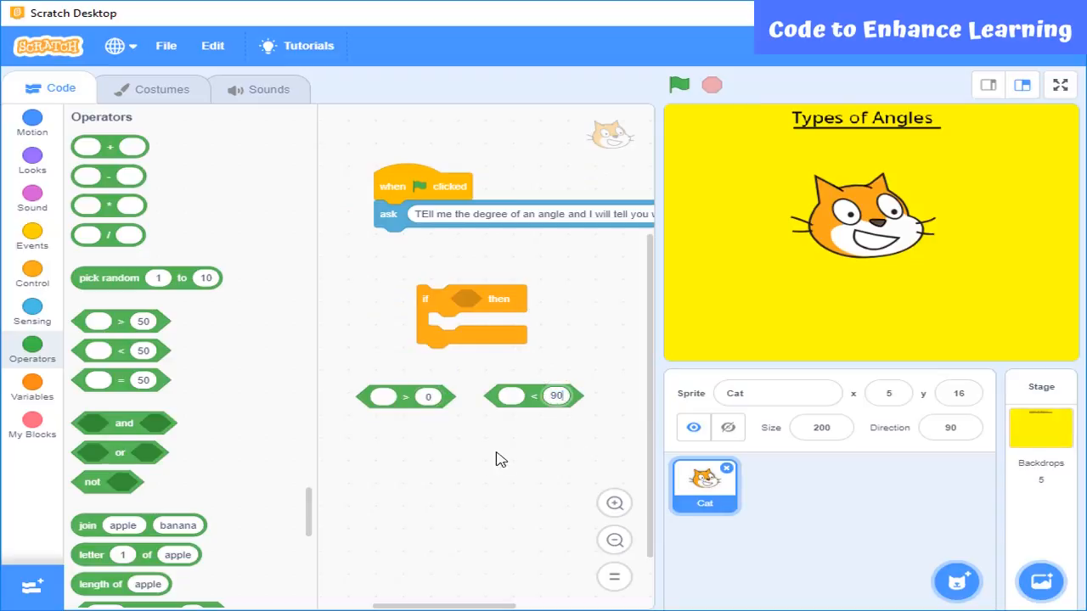
# Step: Put an 'and' of answer > 0 and answer < 90 into the if
pyautogui.click(32, 310)
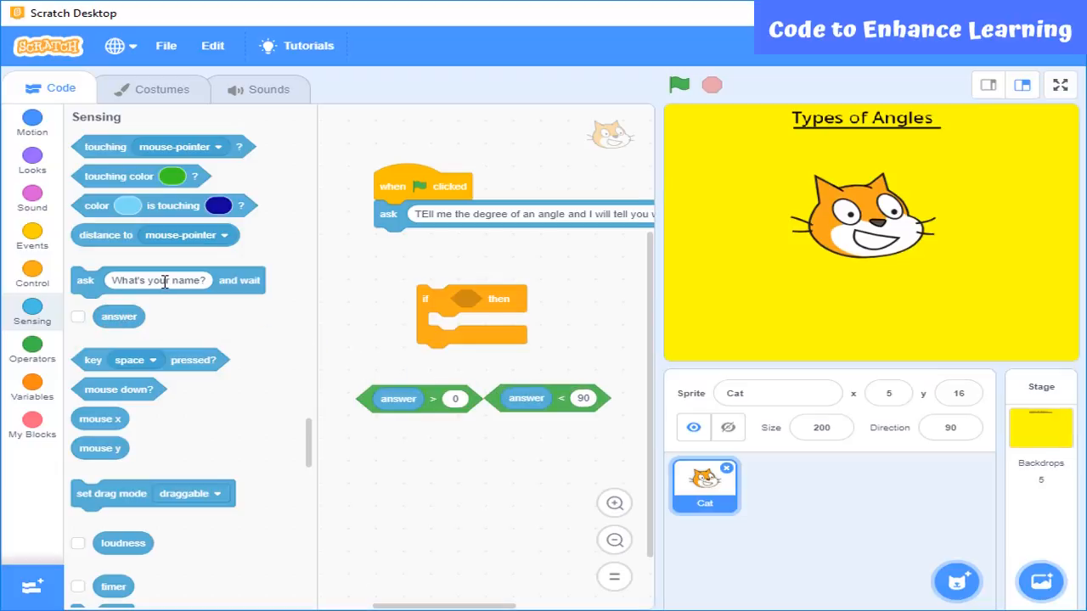
pyautogui.click(33, 348)
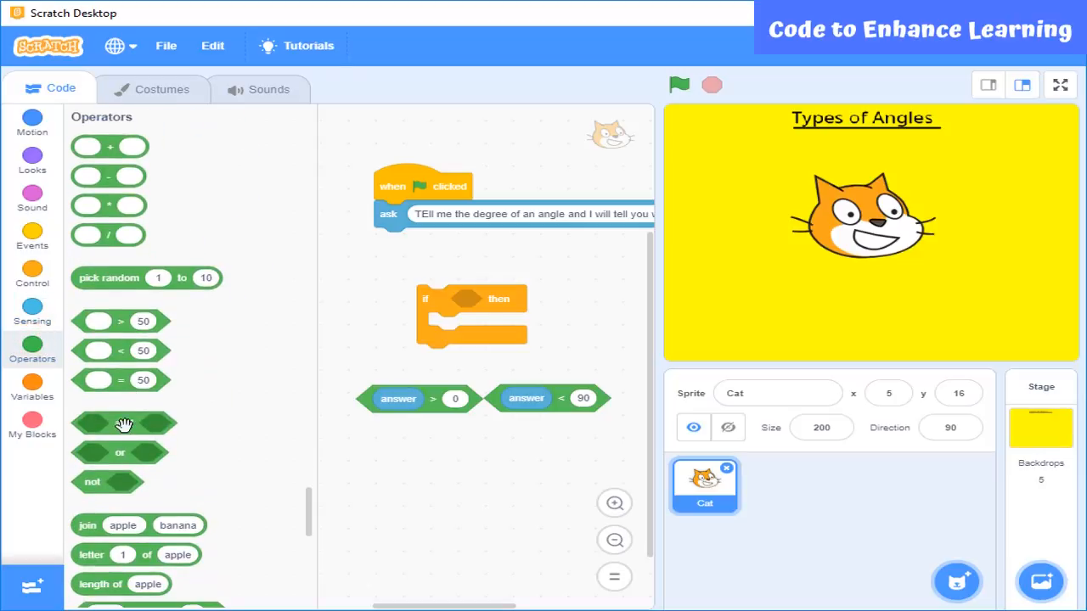
pyautogui.moveTo(123, 424); pyautogui.dragTo(463, 298)
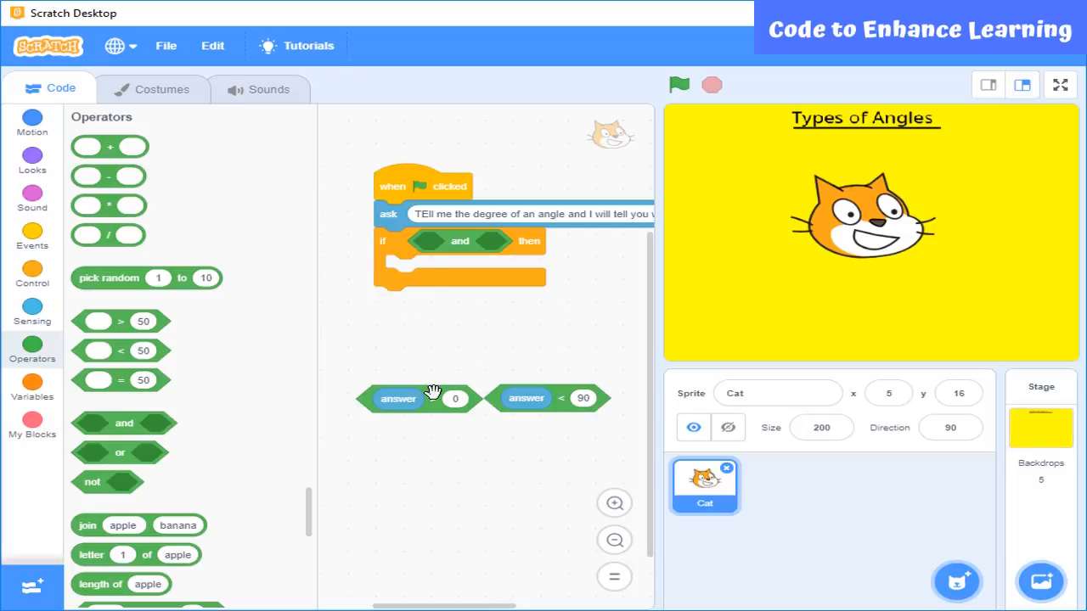
pyautogui.moveTo(399, 398); pyautogui.dragTo(456, 245)
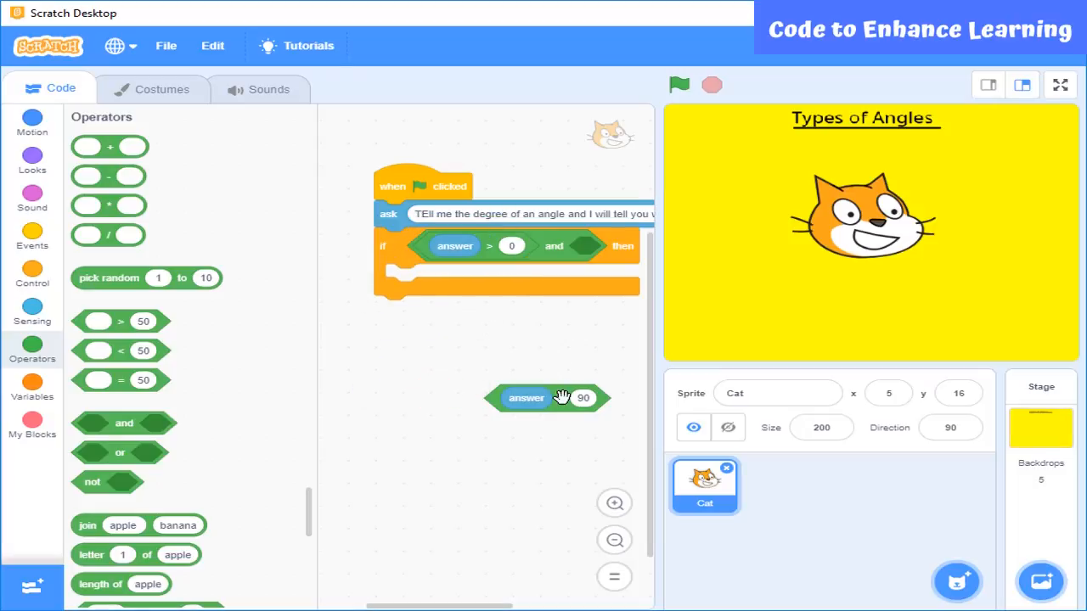
pyautogui.moveTo(526, 397); pyautogui.dragTo(586, 246)
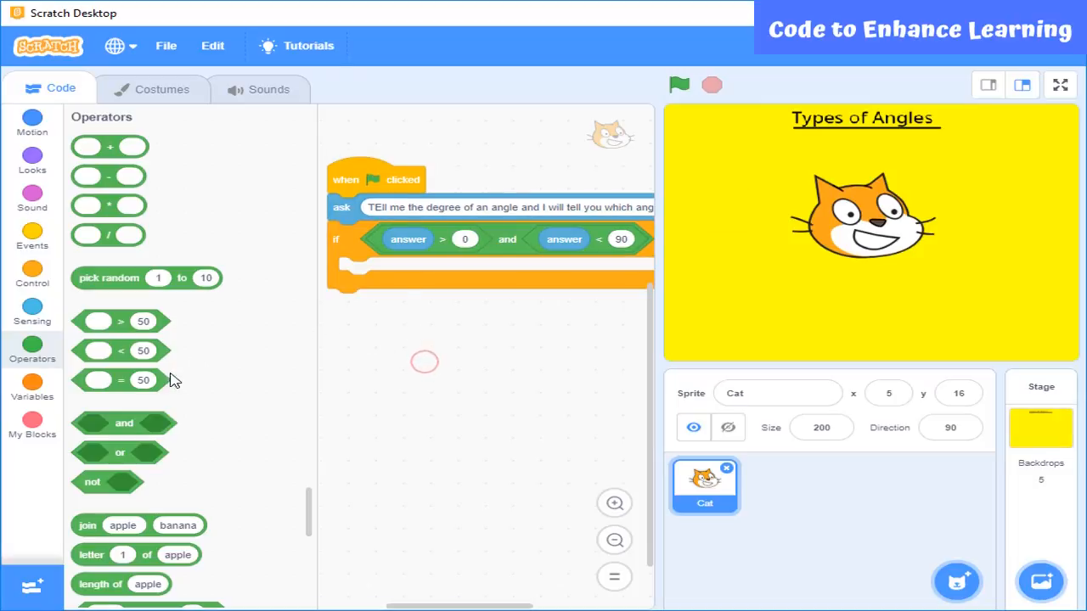
# Step: Make the first if switch to the Acute backdrop and say it's an acute angle
pyautogui.click(32, 157)
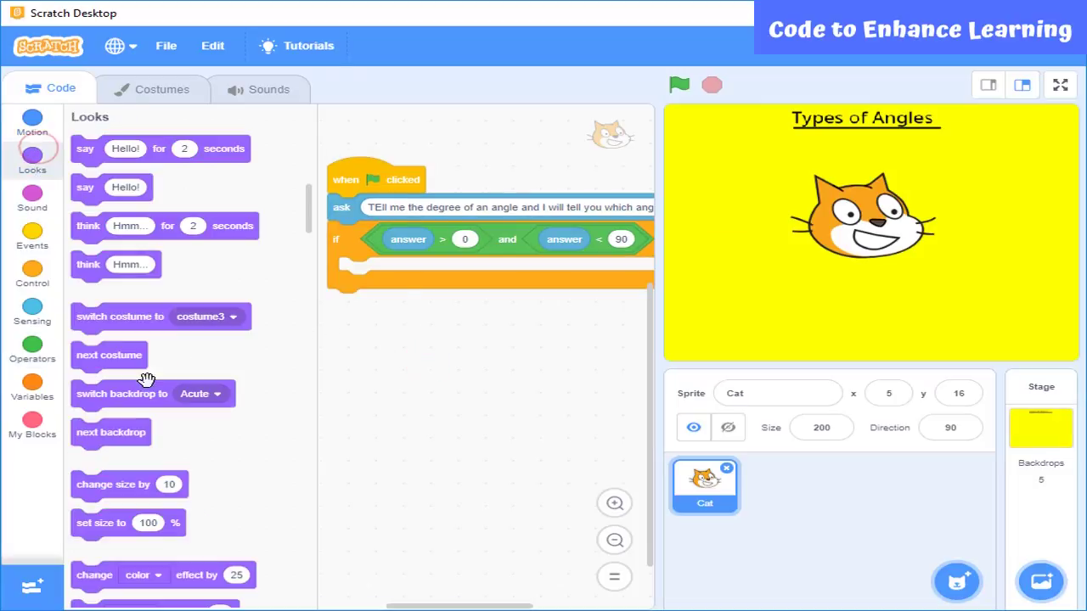
pyautogui.moveTo(121, 393); pyautogui.dragTo(389, 271)
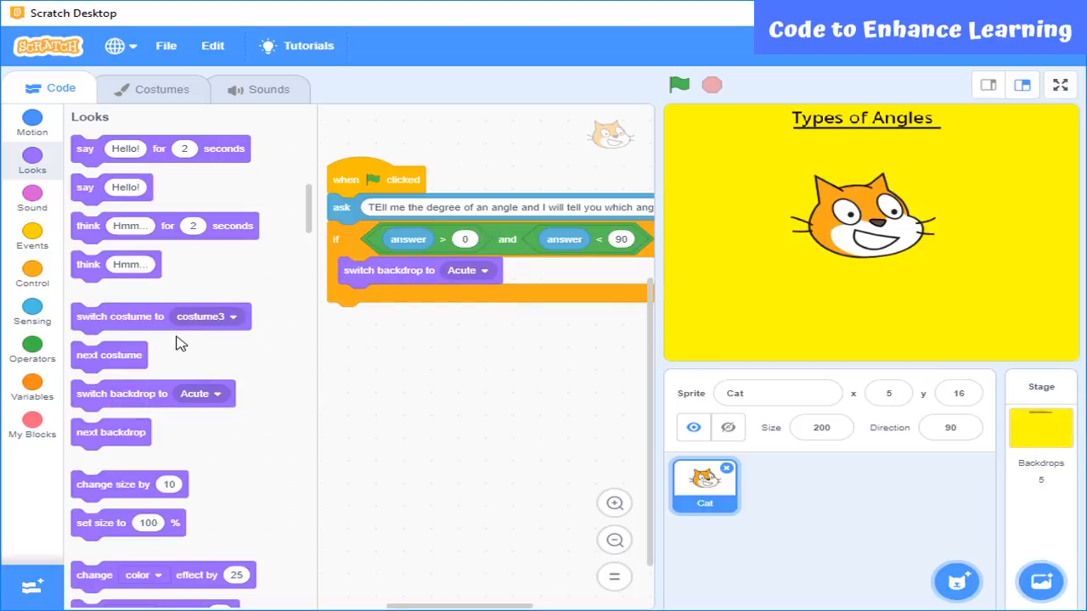
pyautogui.moveTo(159, 149); pyautogui.dragTo(399, 298)
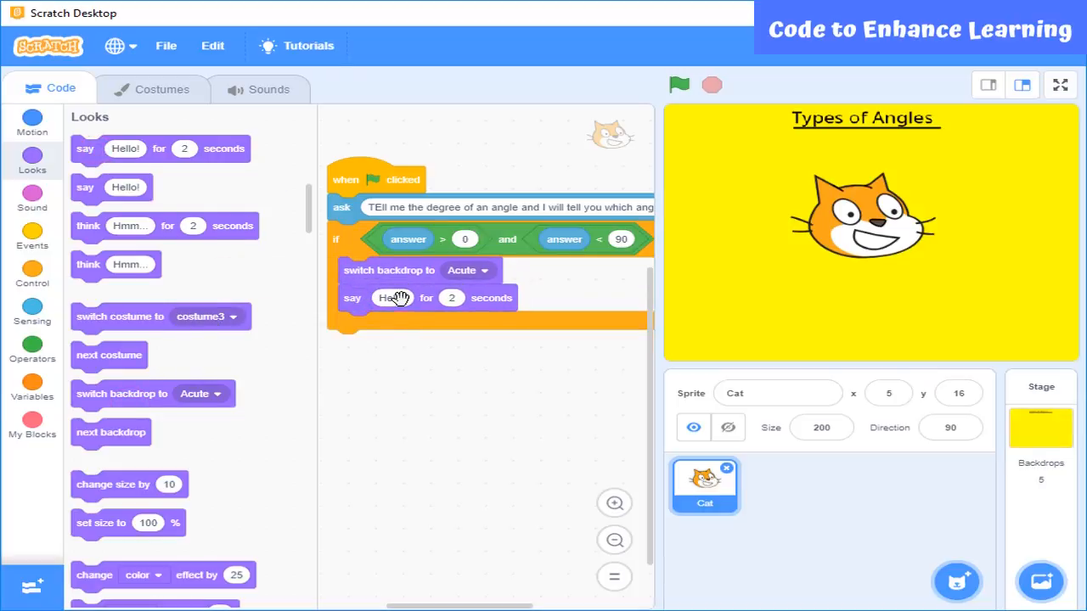
pyautogui.write("It's a ac")
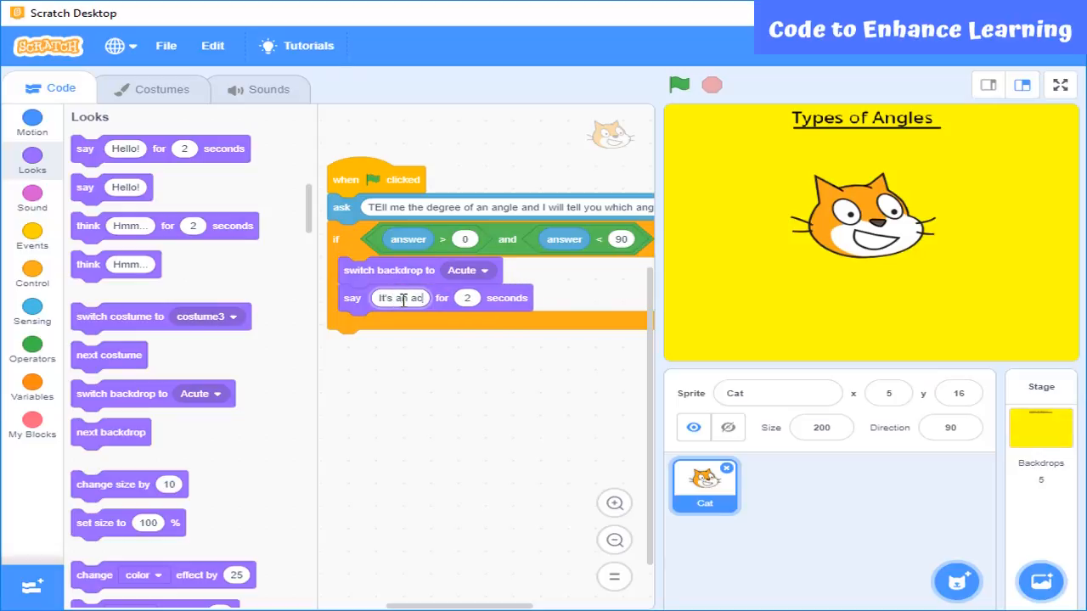
pyautogui.click(31, 348)
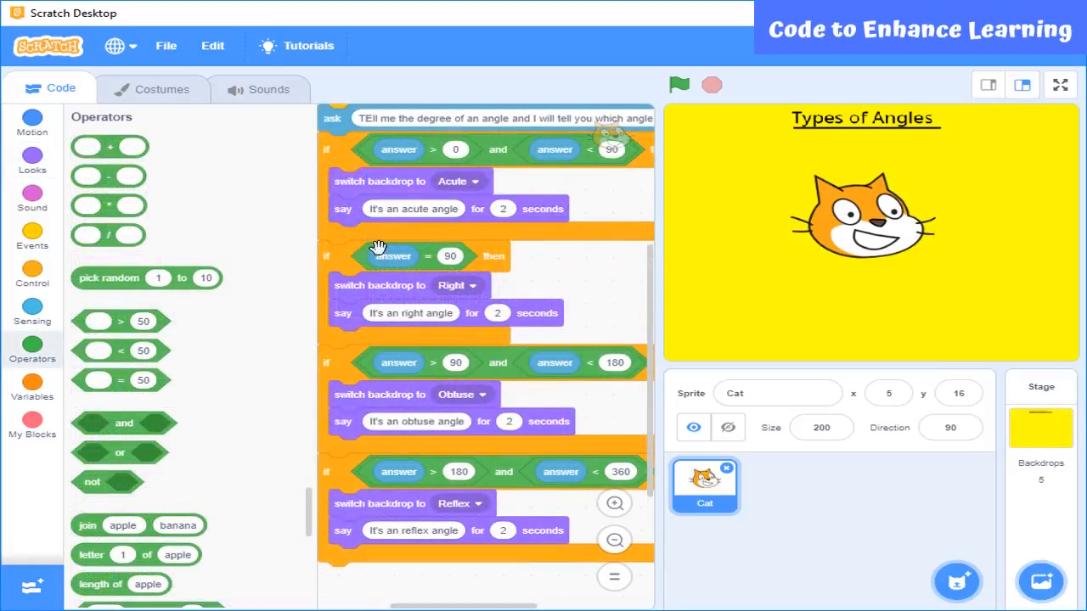
pyautogui.moveTo(448, 450)
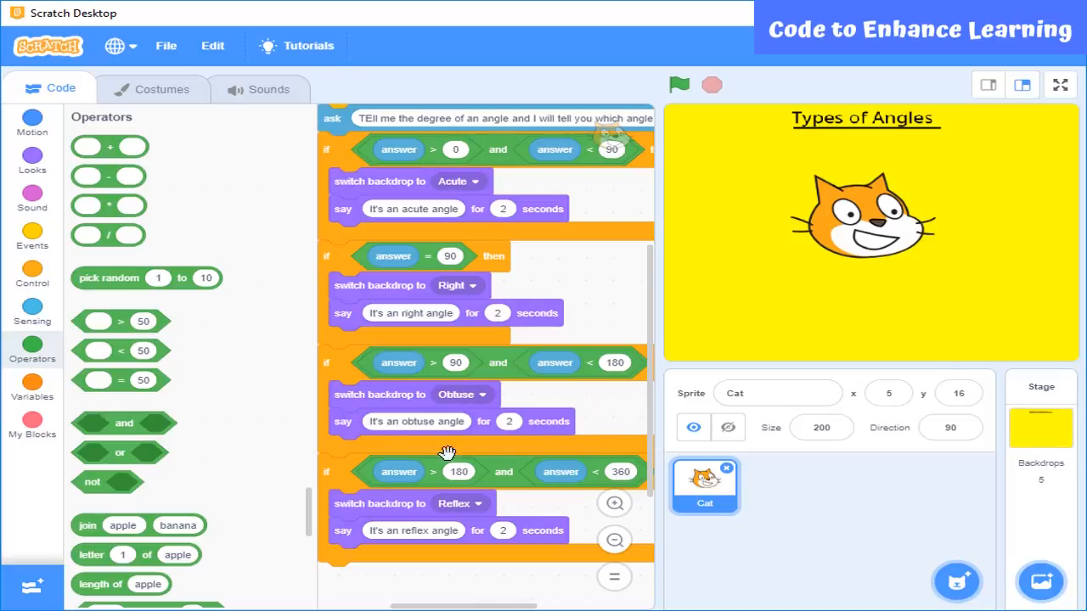
pyautogui.moveTo(586, 471)
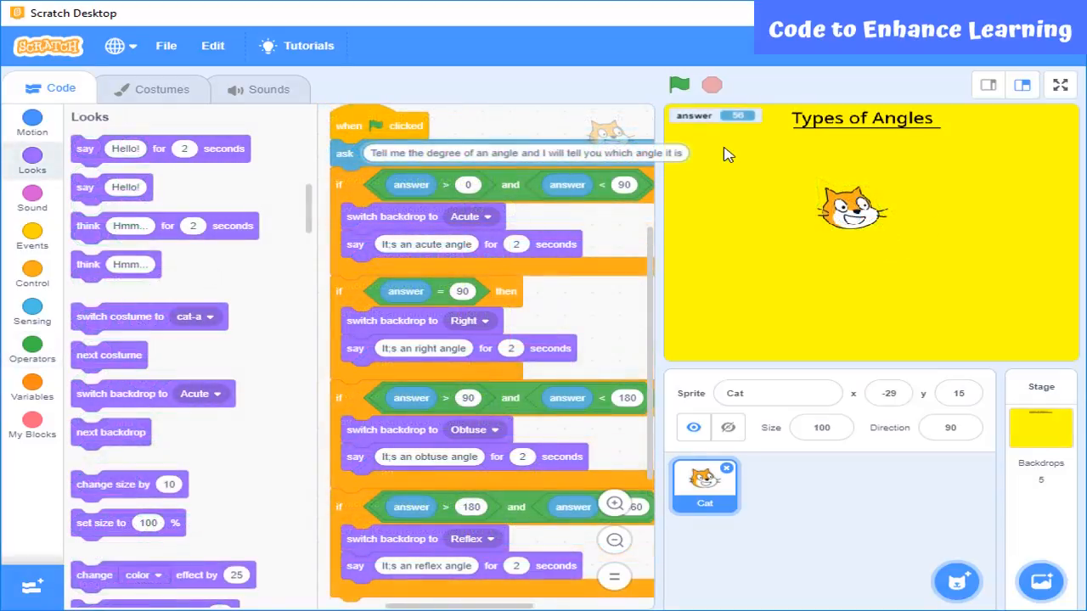
# Step: Test-run with answer 75 to see the Acute backdrop and message
pyautogui.click(678, 84)
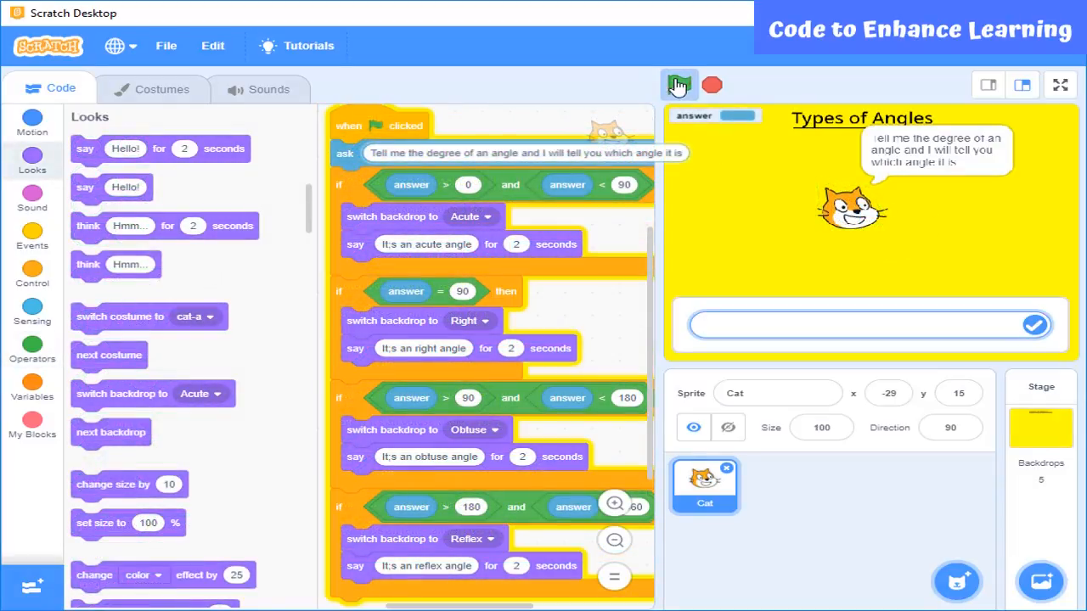
pyautogui.click(679, 84)
pyautogui.write('75')
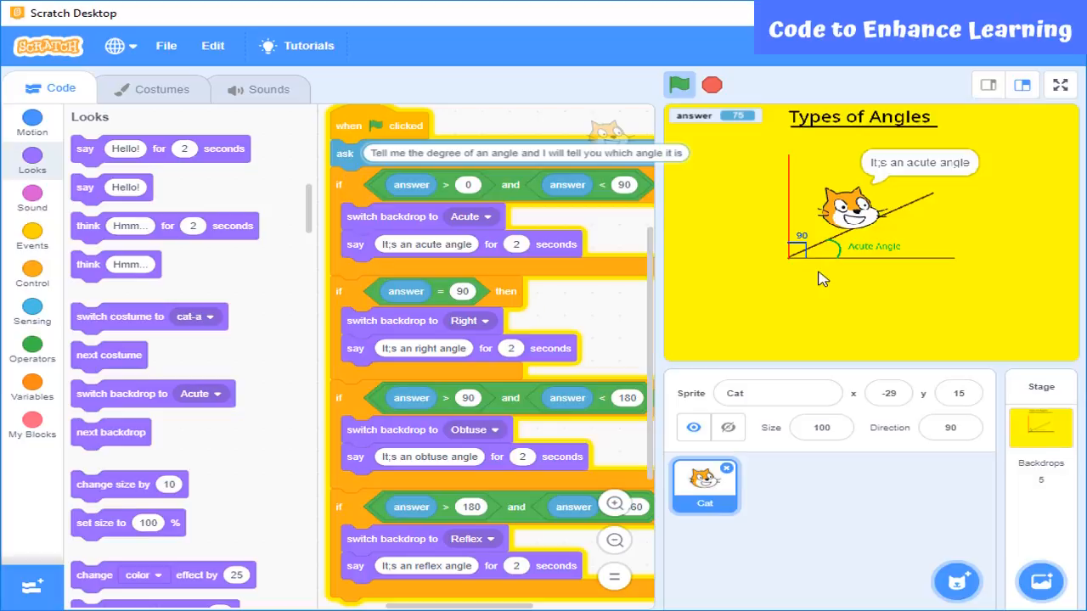
pyautogui.click(679, 84)
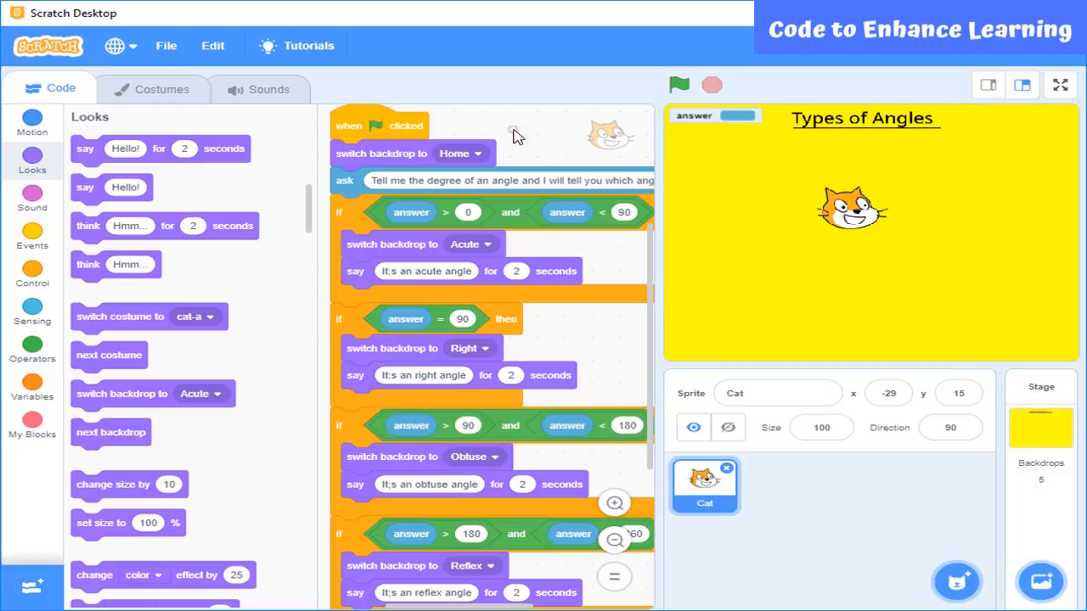
pyautogui.moveTo(752, 367)
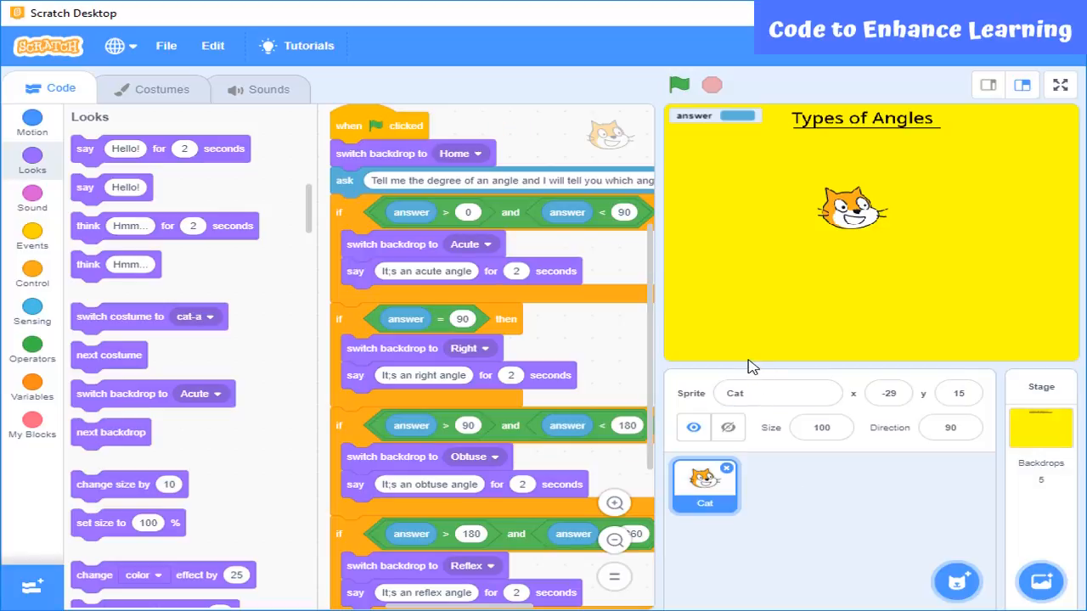
pyautogui.moveTo(85, 149)
pyautogui.write('I can tell you the name of an angle of given degree.')
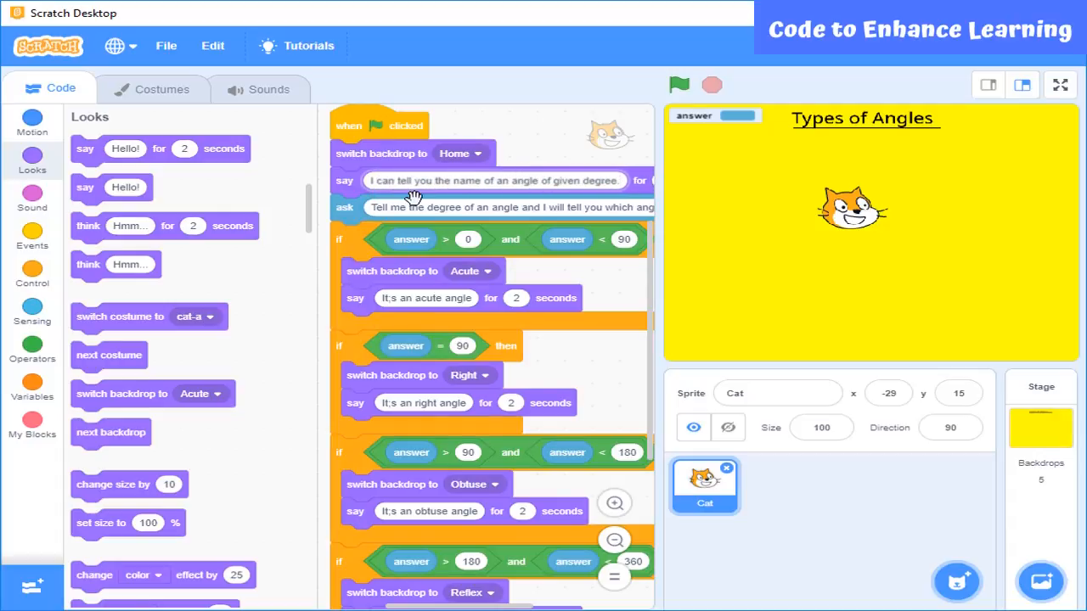
pyautogui.moveTo(845, 223)
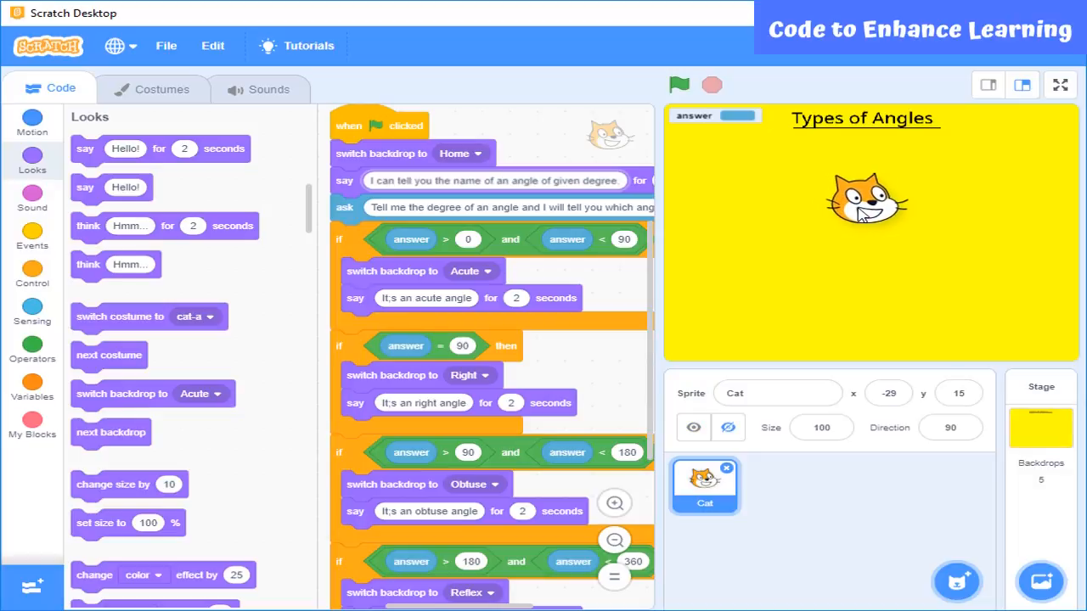
# Step: Show the Motion blocks to position the cat at x -10, y 27
pyautogui.click(32, 122)
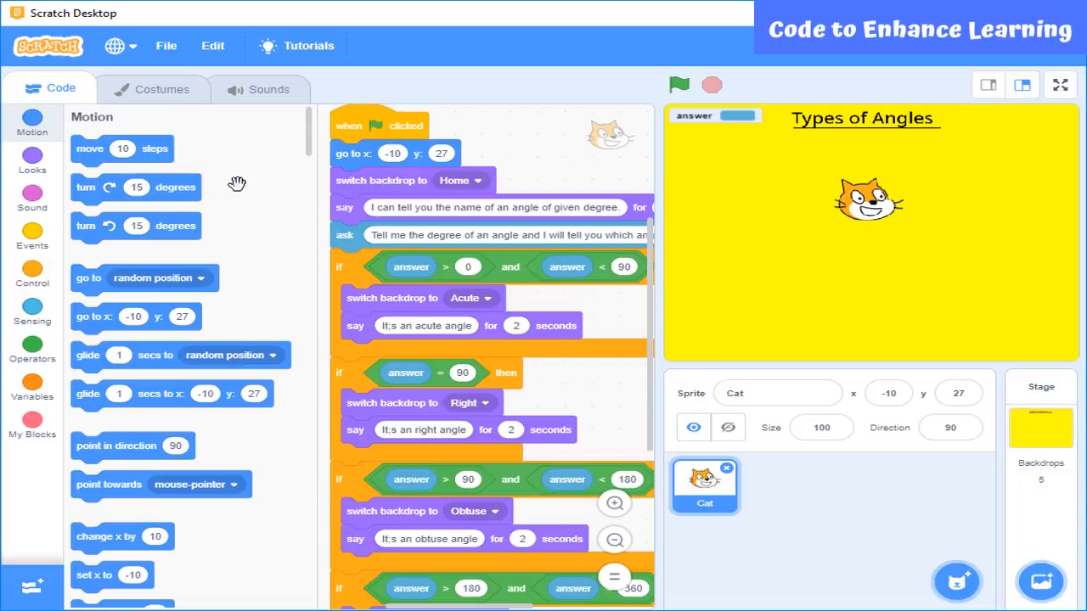
pyautogui.moveTo(12, 201)
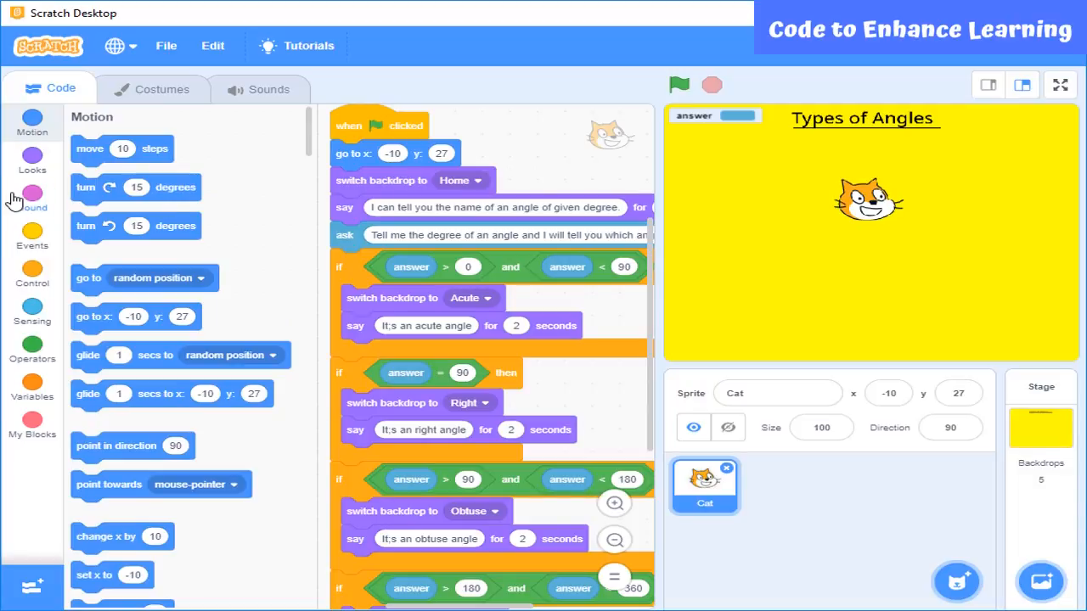
# Step: Add a set size to 200% block right after the cat's go-to block
pyautogui.click(32, 157)
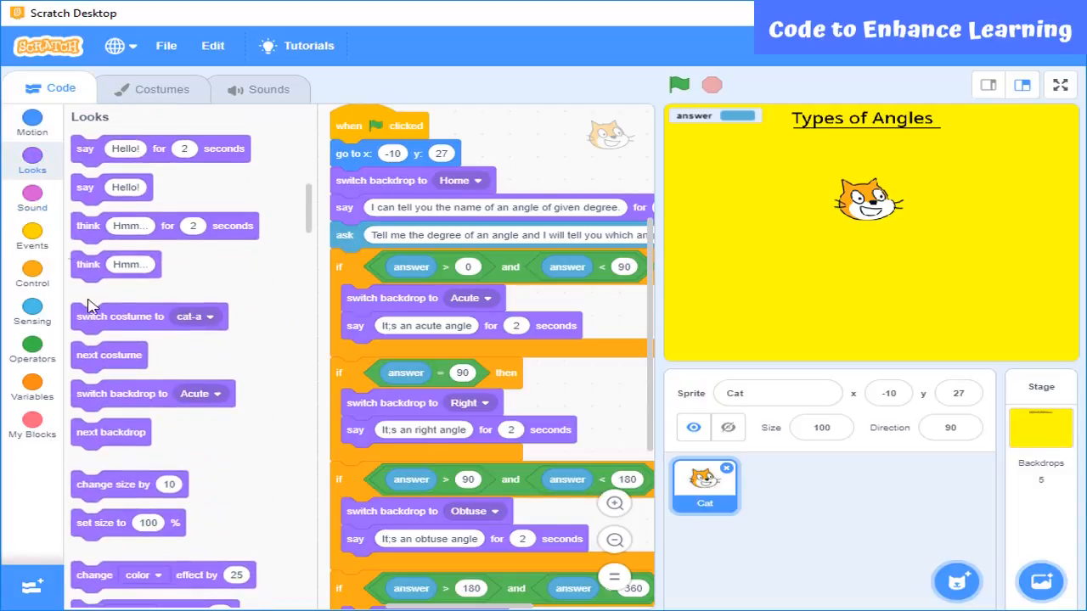
pyautogui.moveTo(100, 523); pyautogui.dragTo(318, 184)
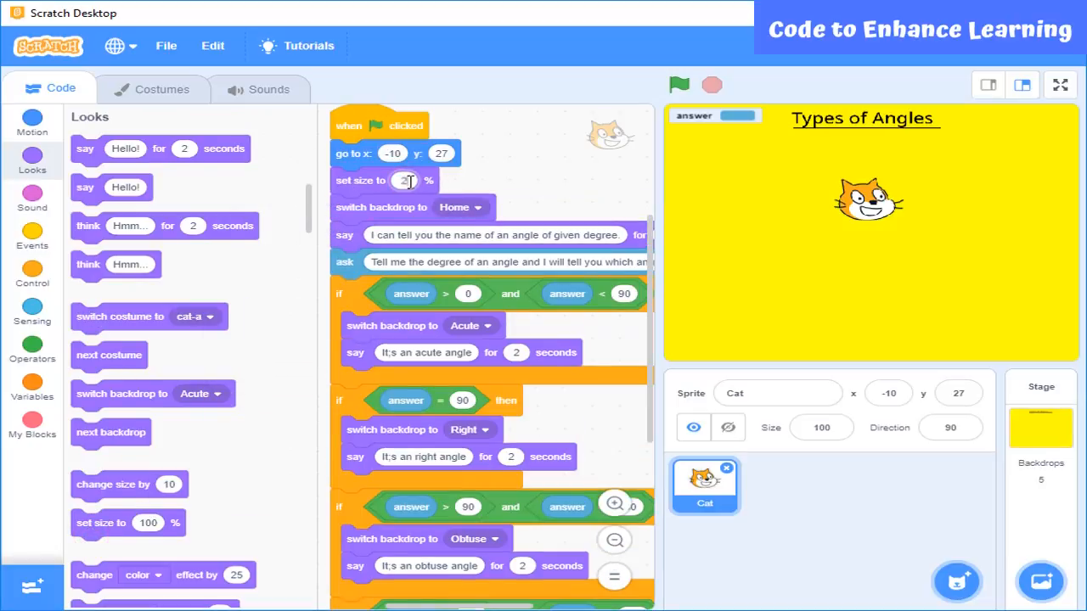
pyautogui.click(678, 84)
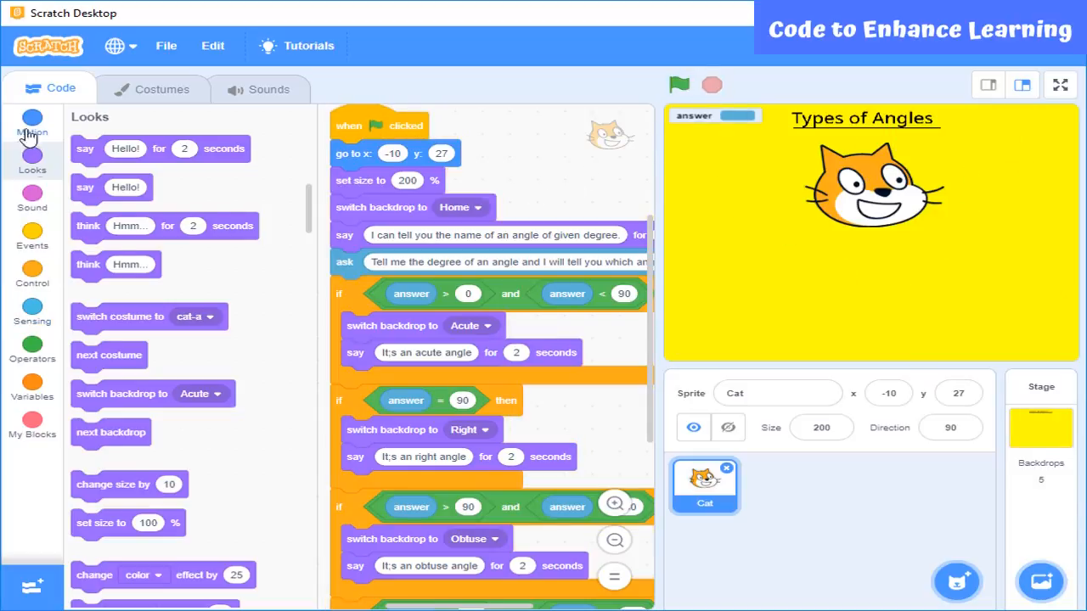
# Step: After the ask, add set size to 100% and a 1-second glide to x -150, y -144
pyautogui.click(32, 123)
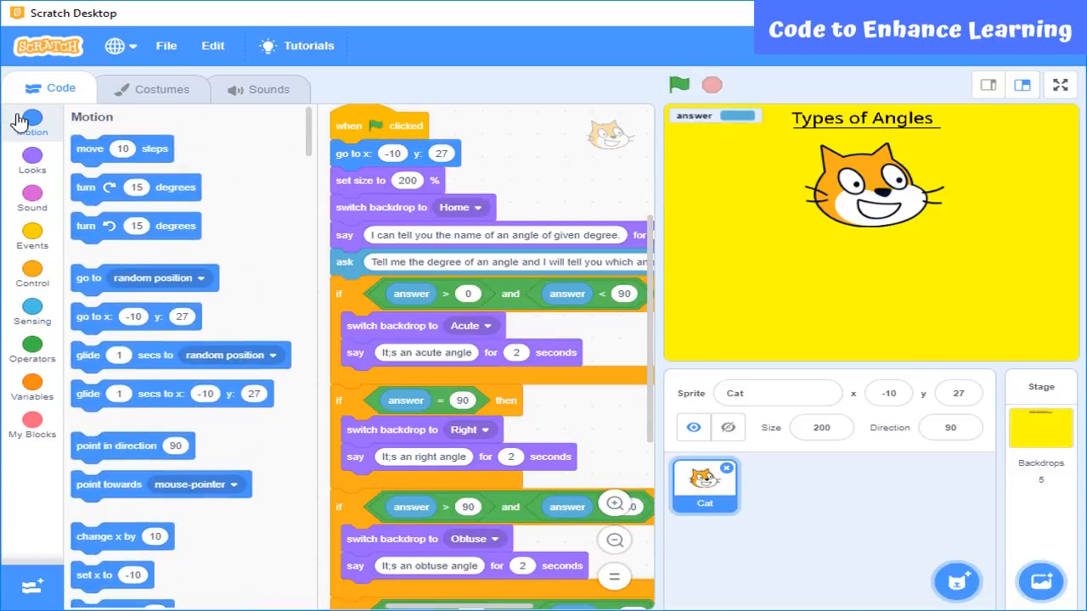
pyautogui.moveTo(32, 178)
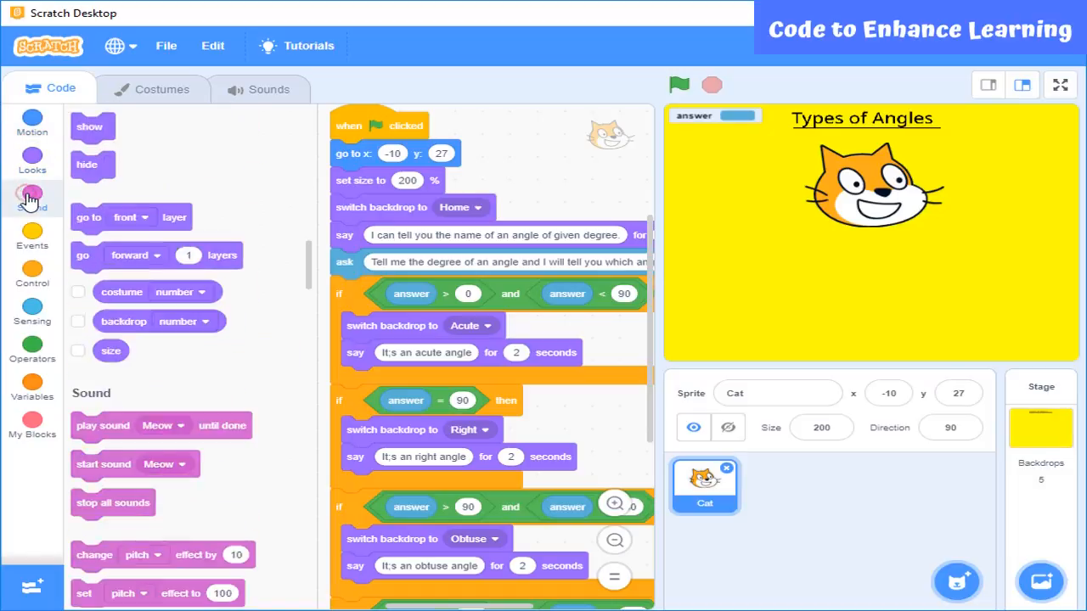
pyautogui.click(32, 161)
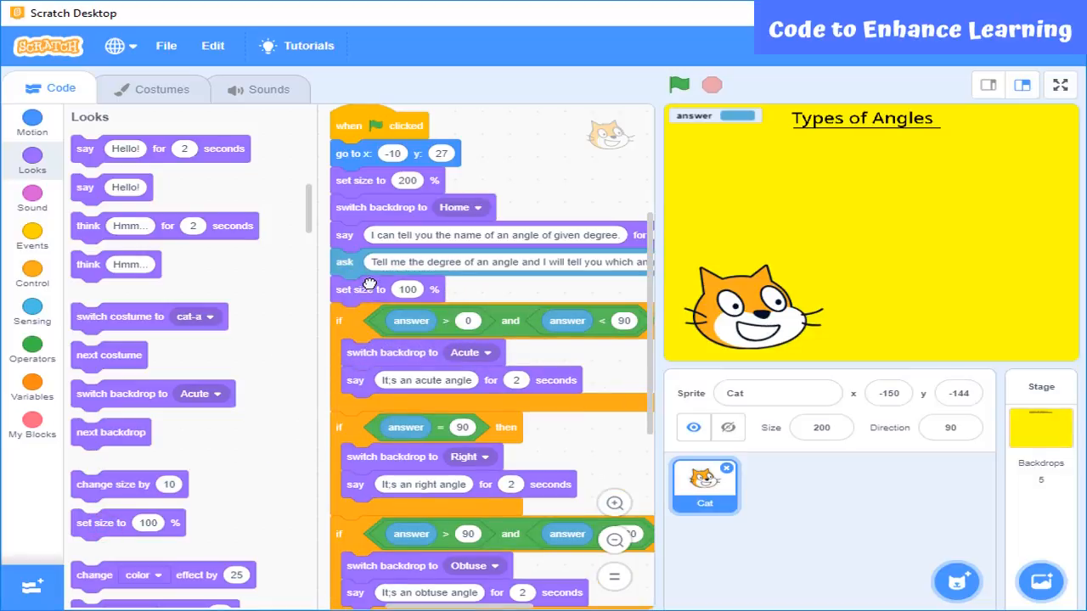
pyautogui.click(33, 122)
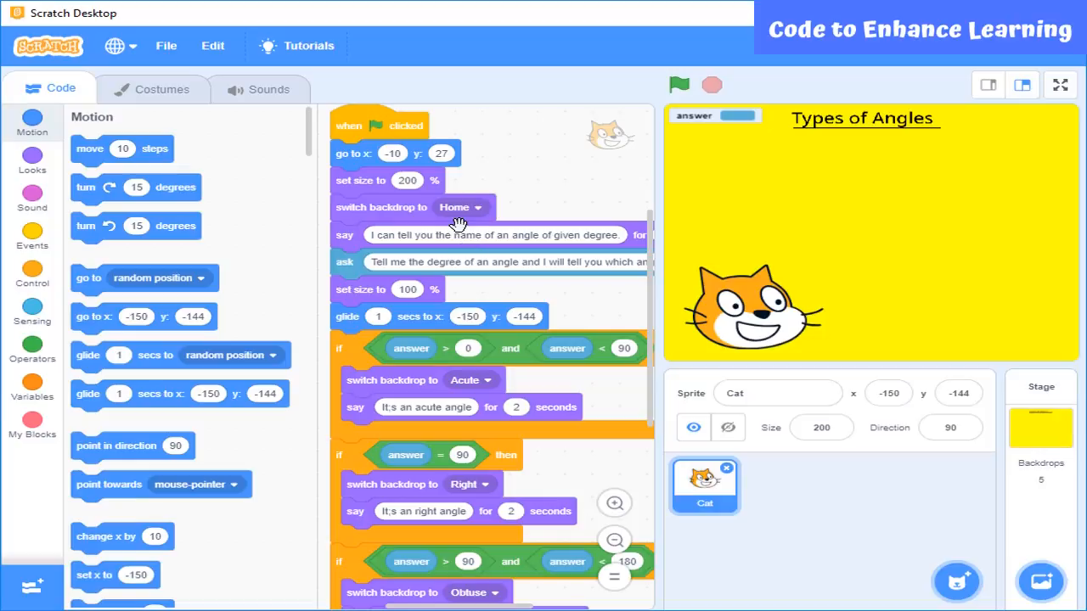
pyautogui.moveTo(908, 119)
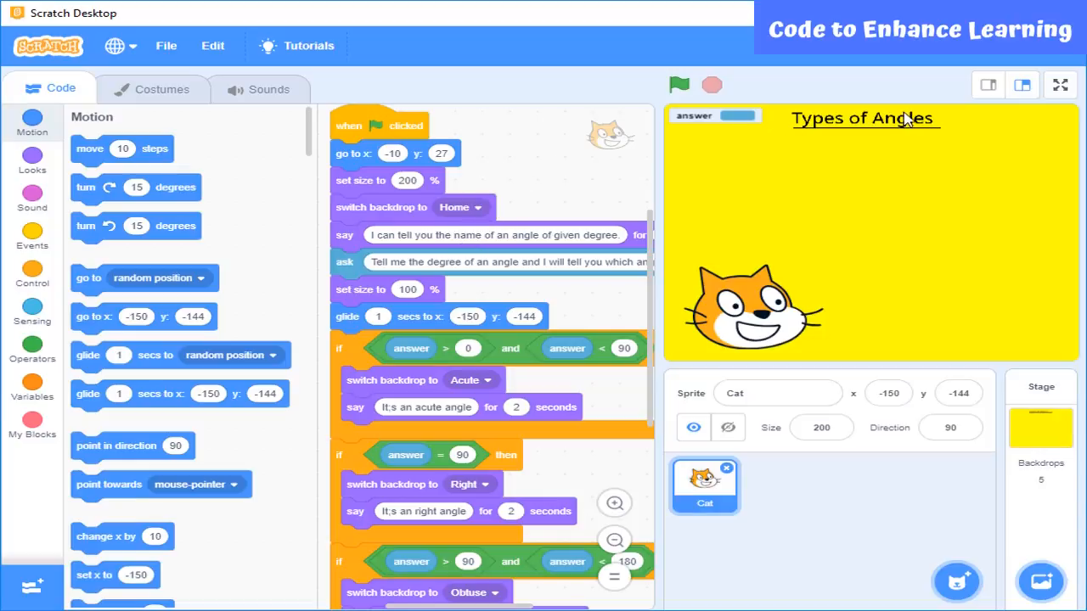
# Step: Run the project full screen, entering 60, 145 and 196, then return to the editor
pyautogui.click(1058, 85)
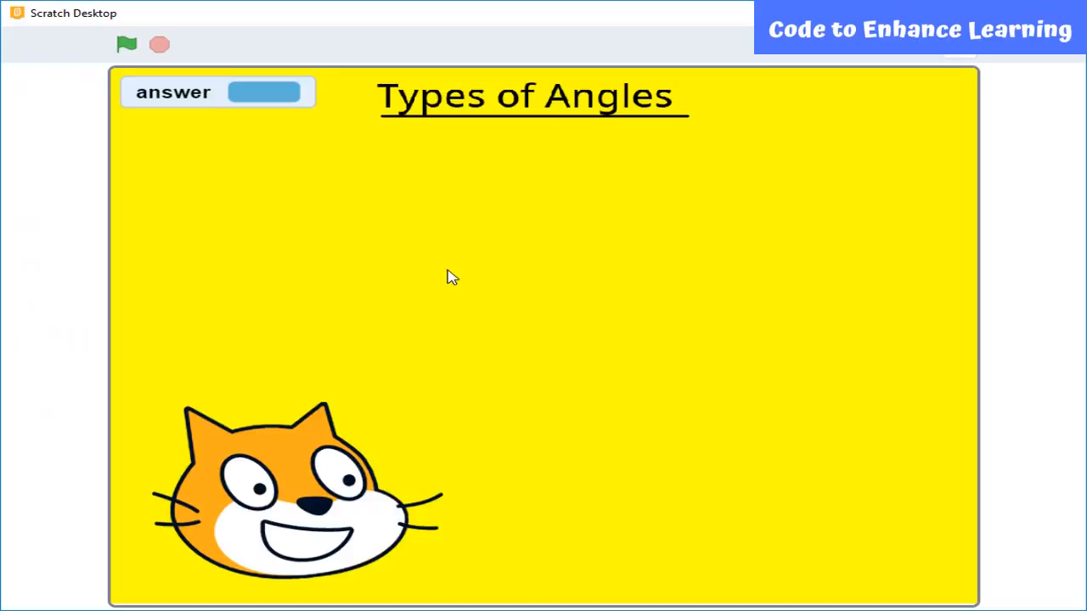
pyautogui.click(126, 44)
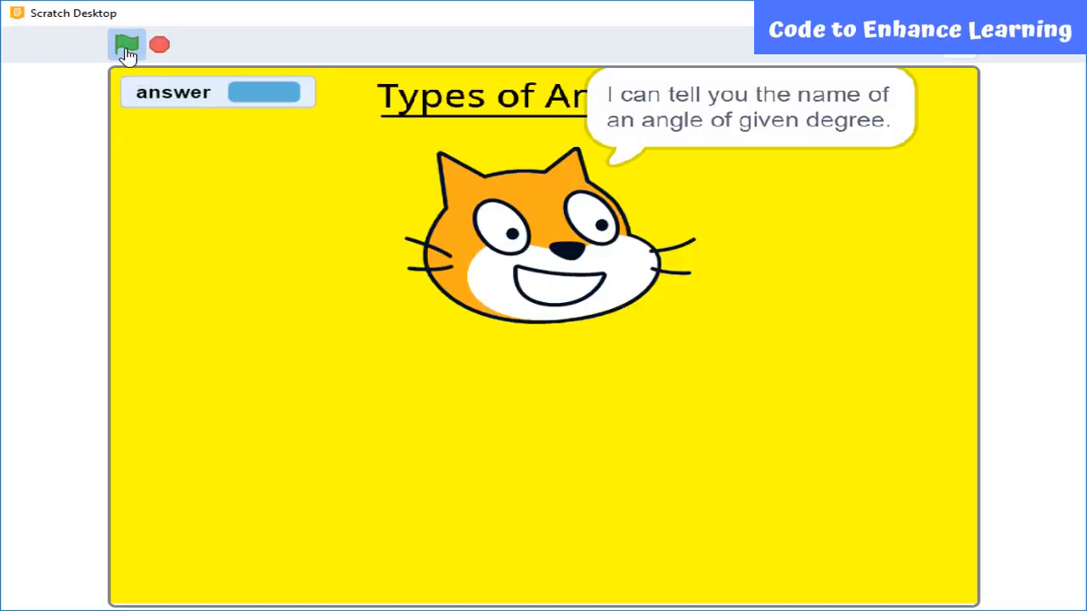
pyautogui.click(125, 44)
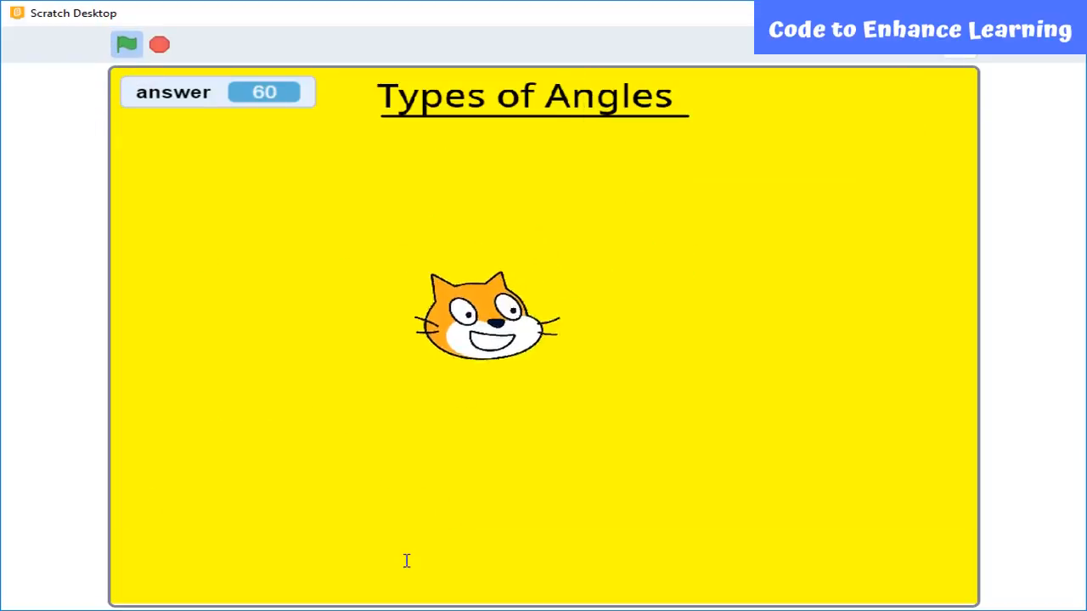
pyautogui.click(126, 45)
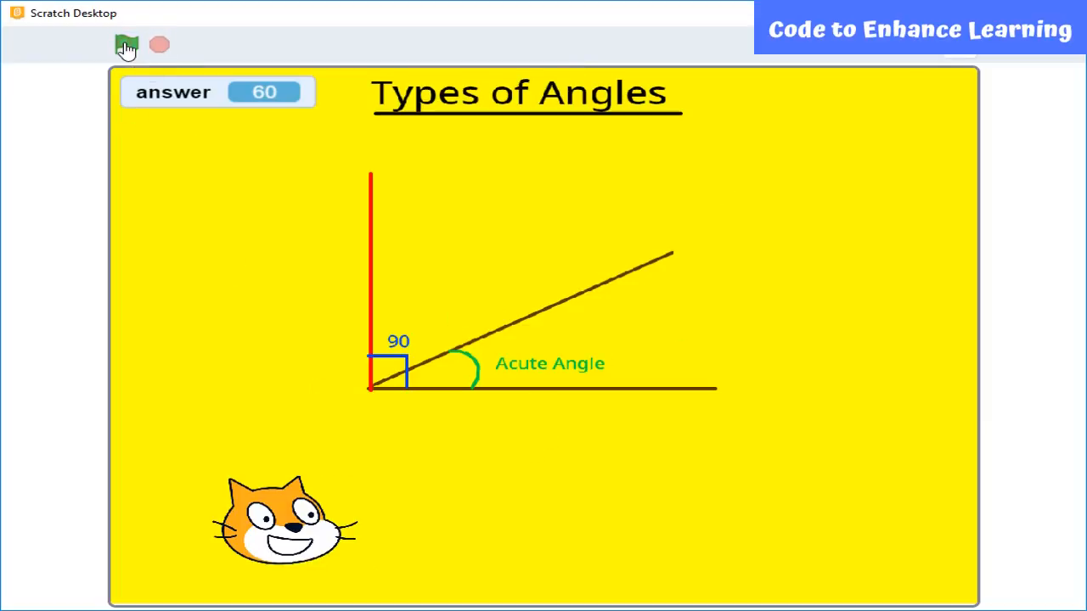
pyautogui.click(126, 44)
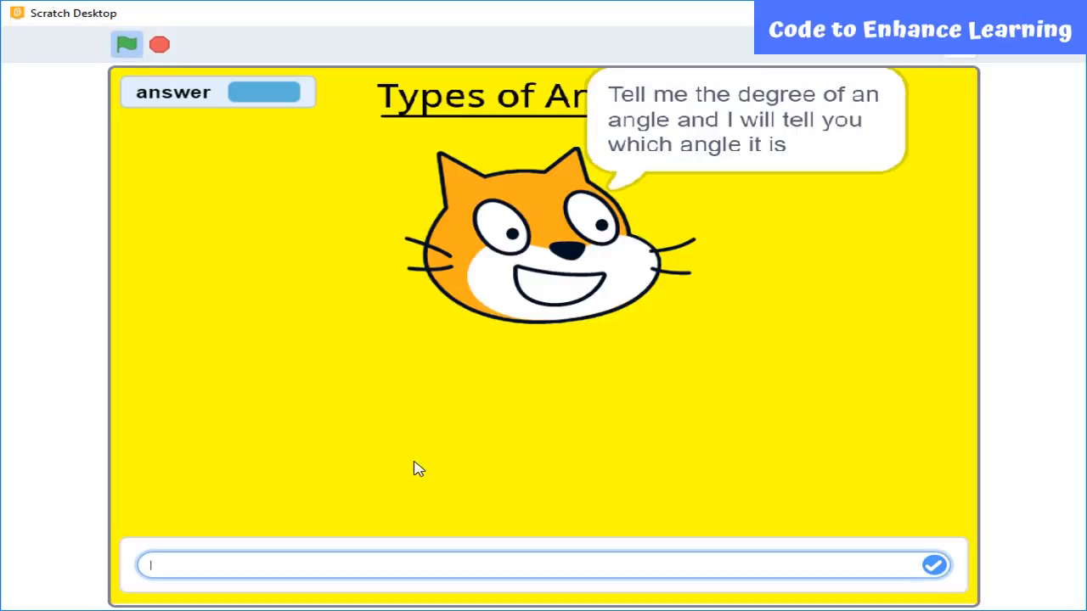
pyautogui.click(933, 565)
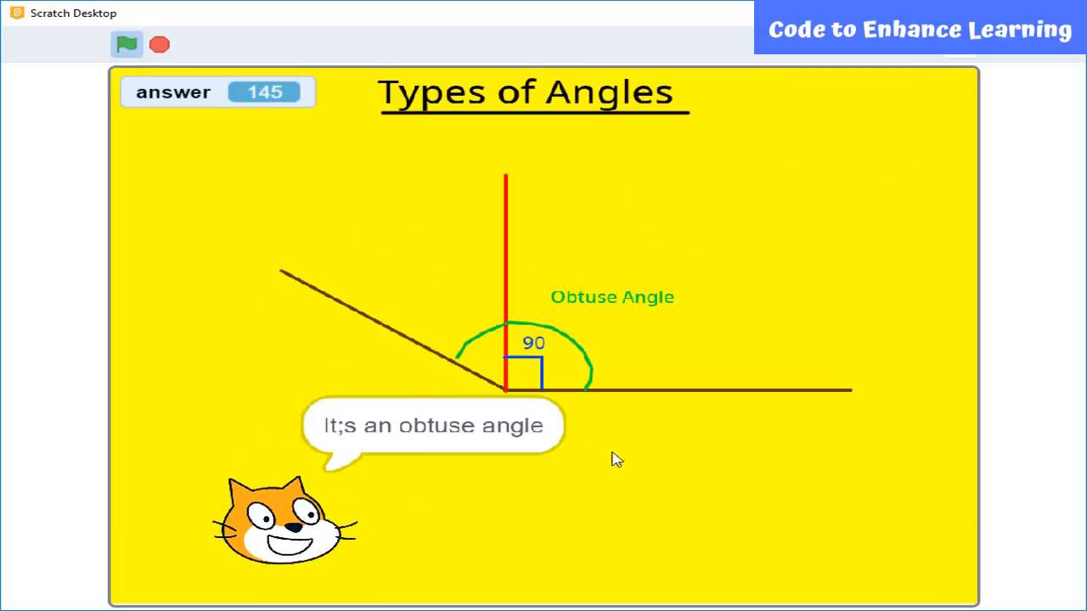
pyautogui.click(126, 44)
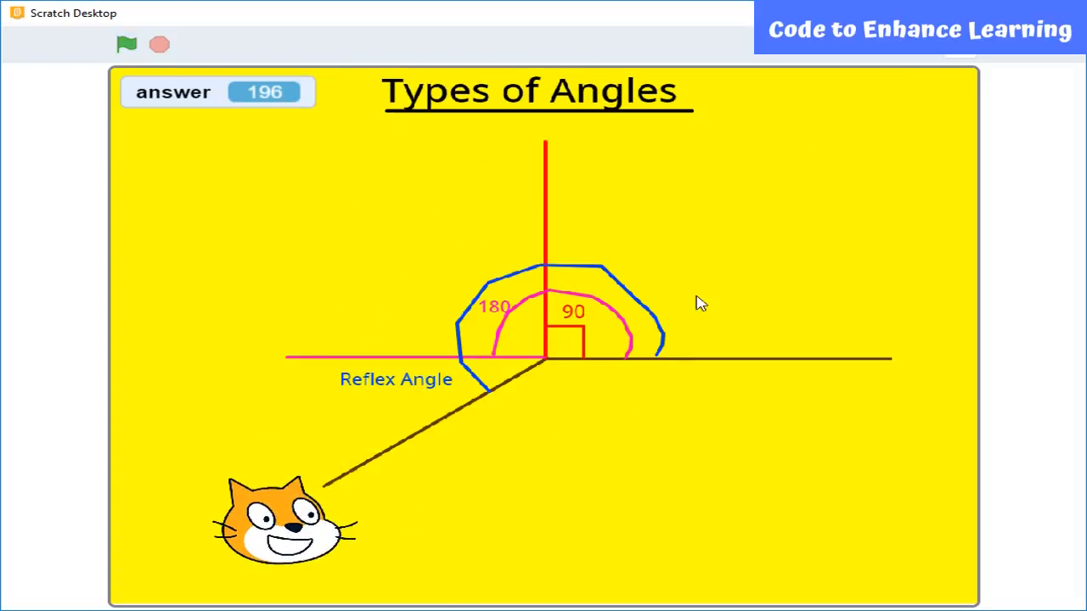
pyautogui.click(1060, 84)
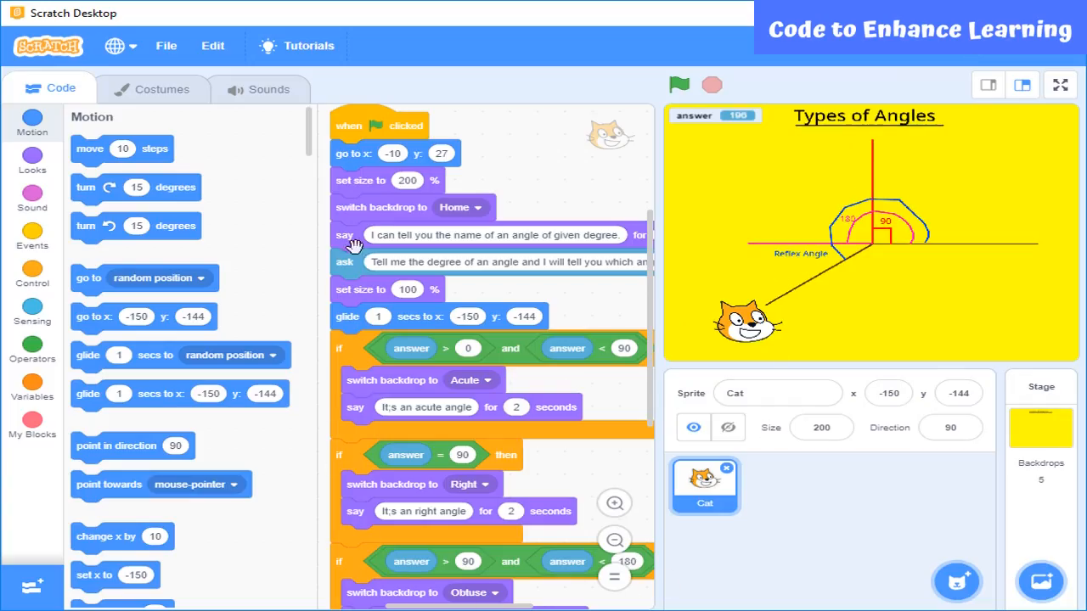
pyautogui.moveTo(493, 480)
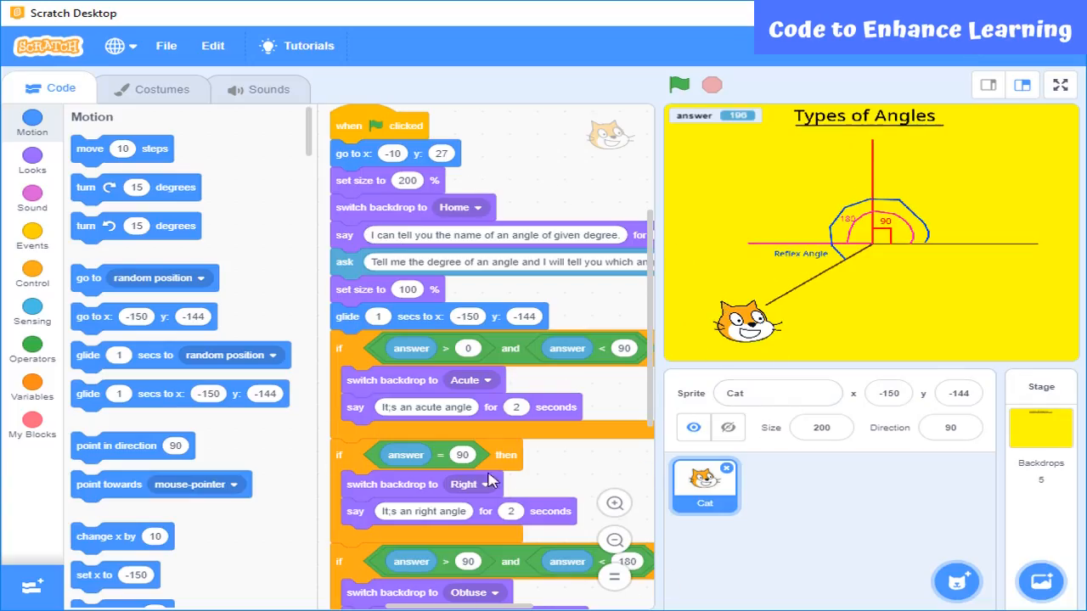